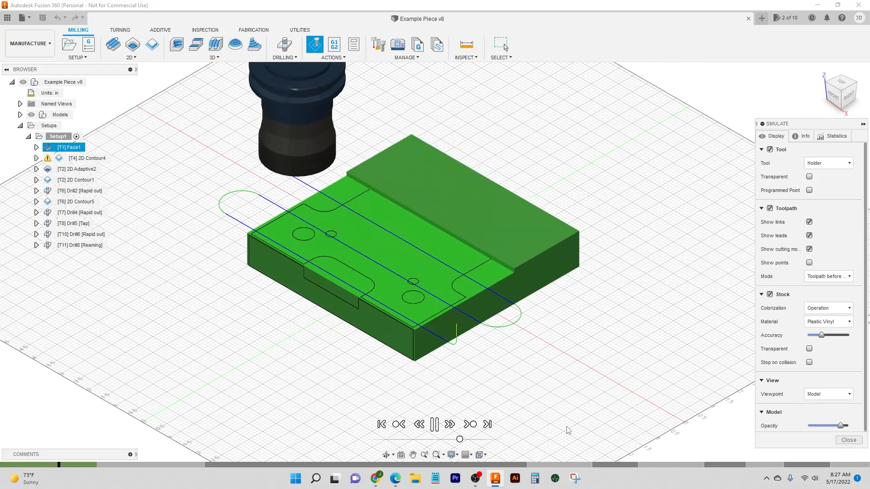
Reach the Fusion 360 product overview from the Autodesk Products menu.
{"action": "left_click", "coordinate": [434, 424]}
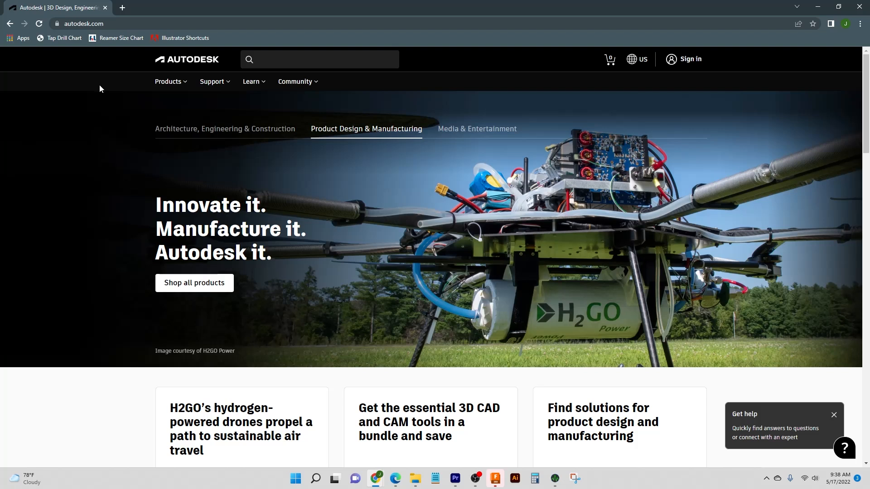
{"action": "mouse_move", "coordinate": [172, 83]}
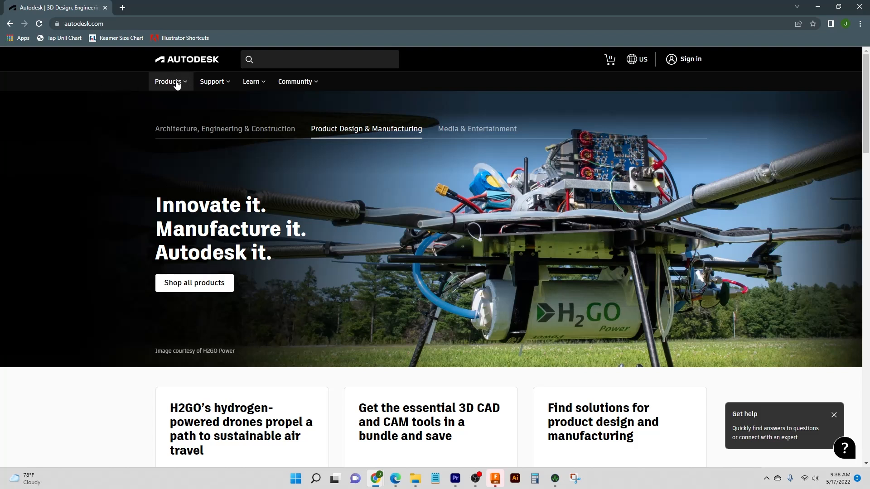
{"action": "left_click", "coordinate": [169, 81]}
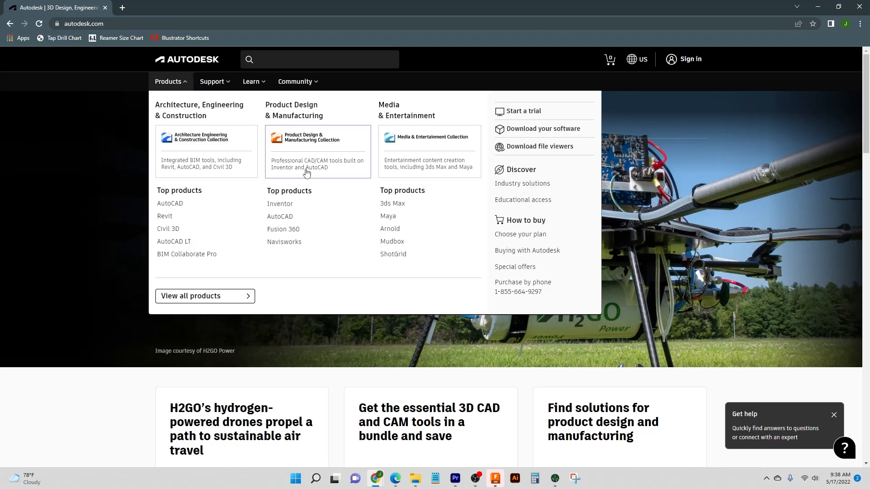
{"action": "mouse_move", "coordinate": [283, 229]}
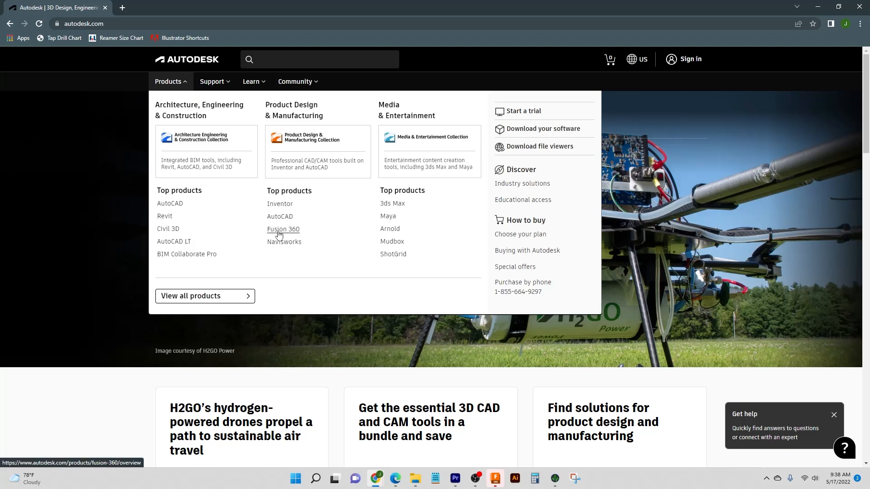
{"action": "left_click", "coordinate": [282, 231]}
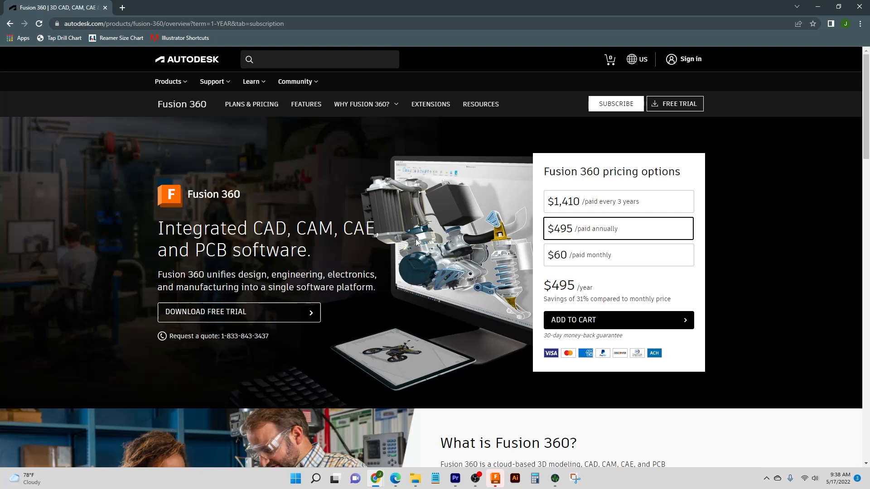
{"action": "mouse_move", "coordinate": [421, 250]}
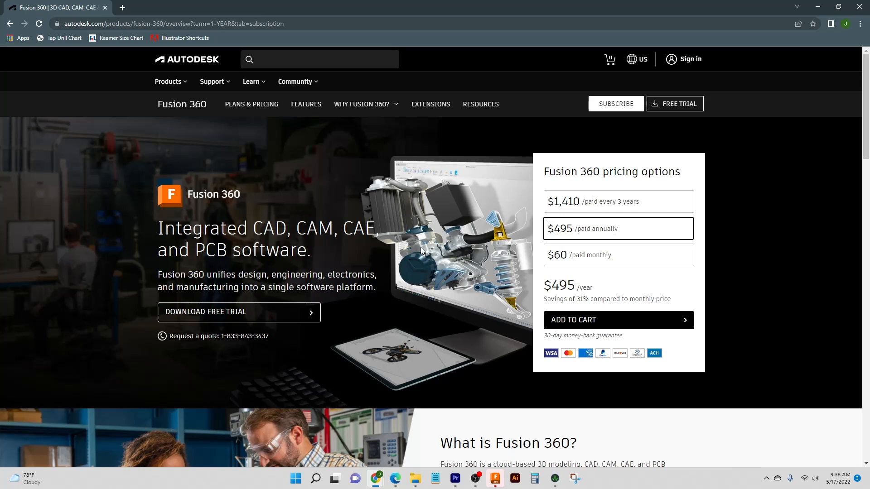
{"action": "mouse_move", "coordinate": [270, 196]}
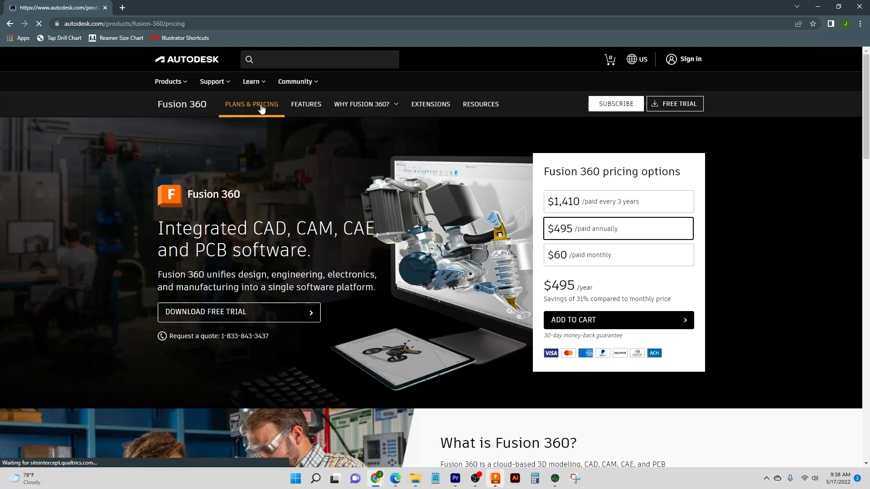
Show the Additional Fusion 360 offerings for hobbyists, startups and students on Plans & Pricing.
{"action": "left_click", "coordinate": [251, 105]}
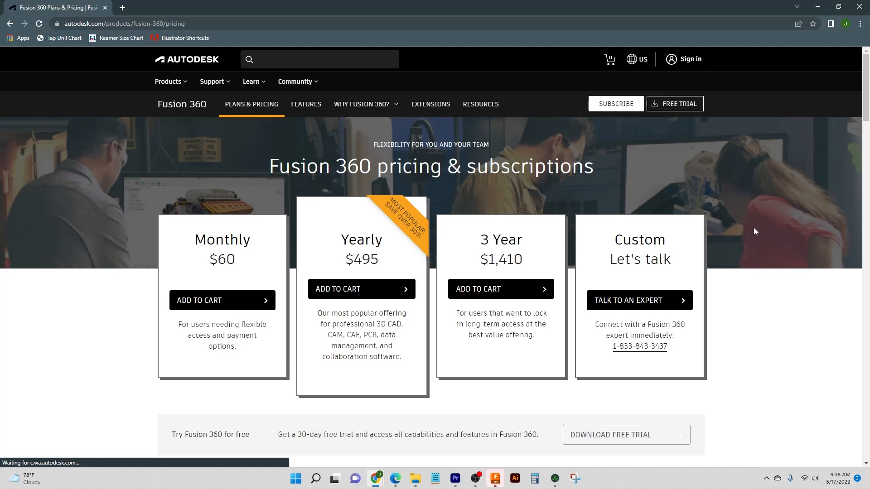
{"action": "mouse_move", "coordinate": [118, 311]}
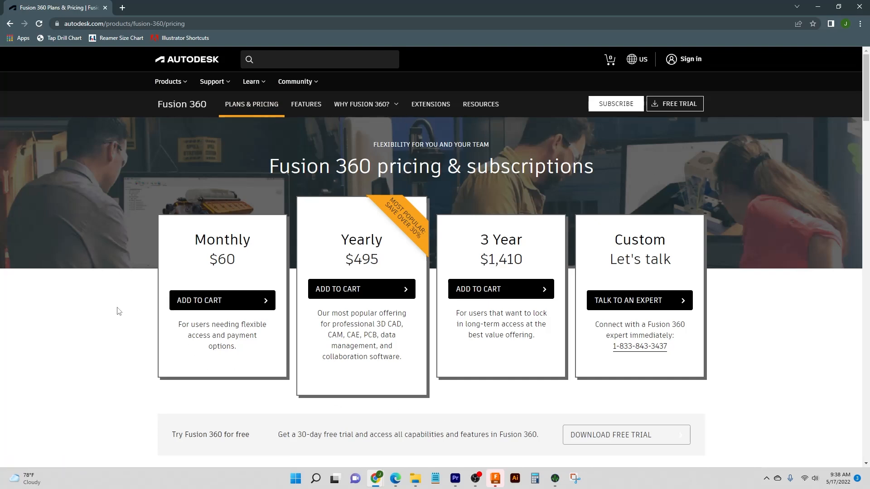
{"action": "scroll", "scroll_direction": "down", "scroll_amount": 3}
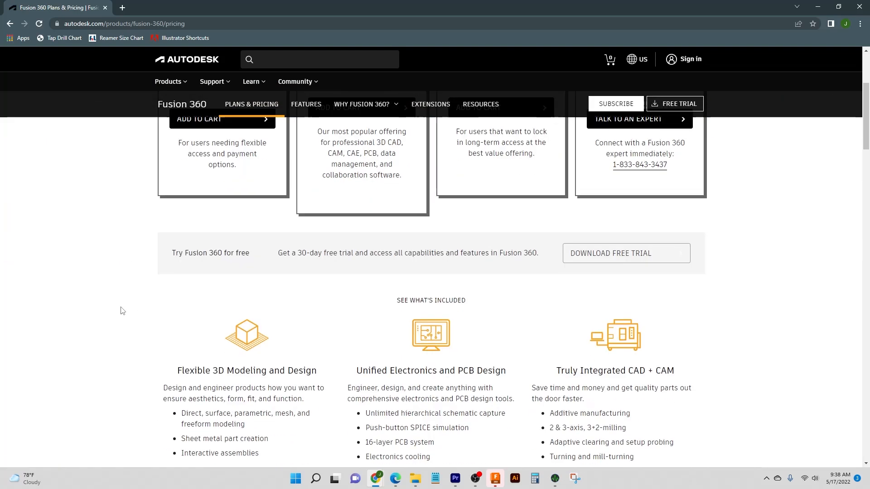
{"action": "scroll", "scroll_direction": "down", "scroll_amount": 3}
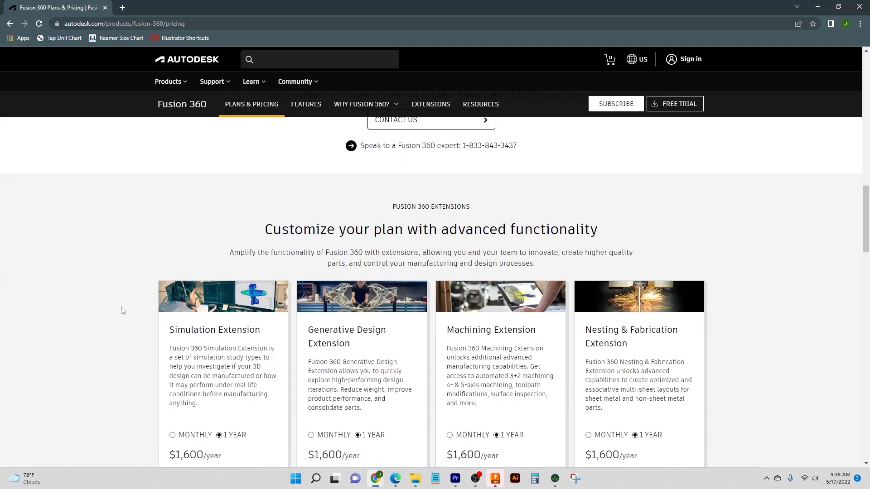
{"action": "scroll", "scroll_direction": "down", "scroll_amount": 3}
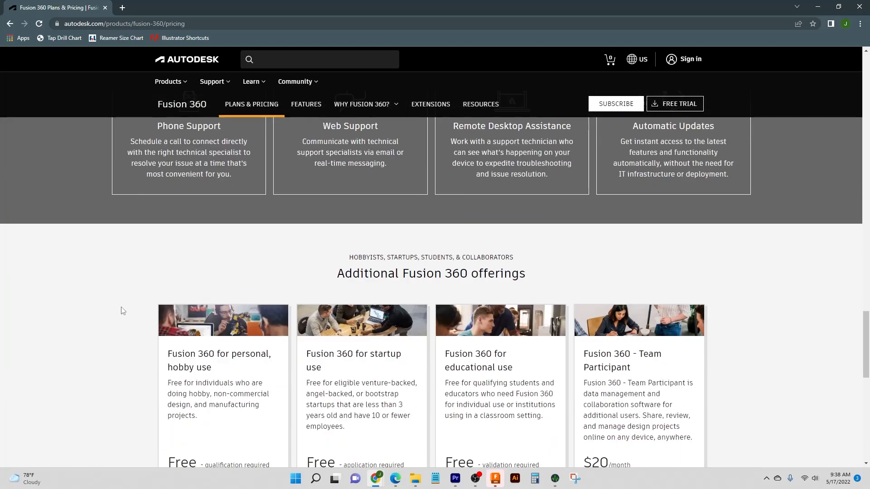
{"action": "scroll", "scroll_direction": "down", "scroll_amount": 3}
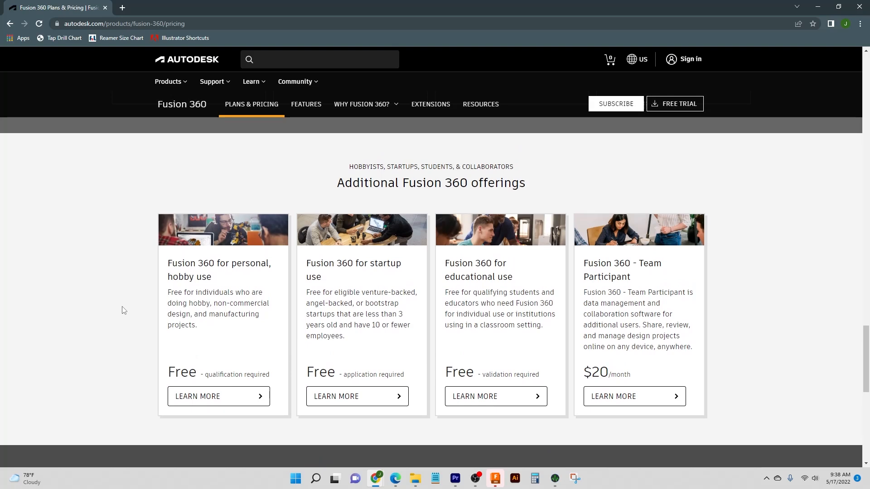
{"action": "mouse_move", "coordinate": [319, 229]}
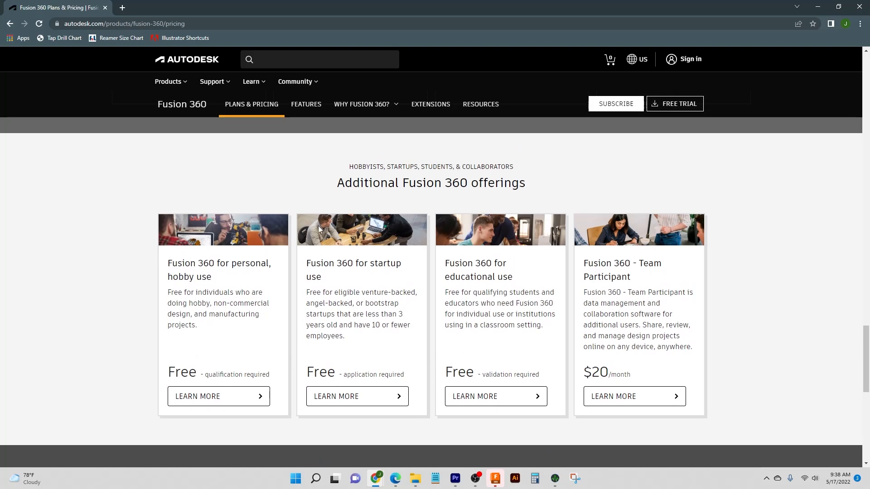
{"action": "mouse_move", "coordinate": [144, 202]}
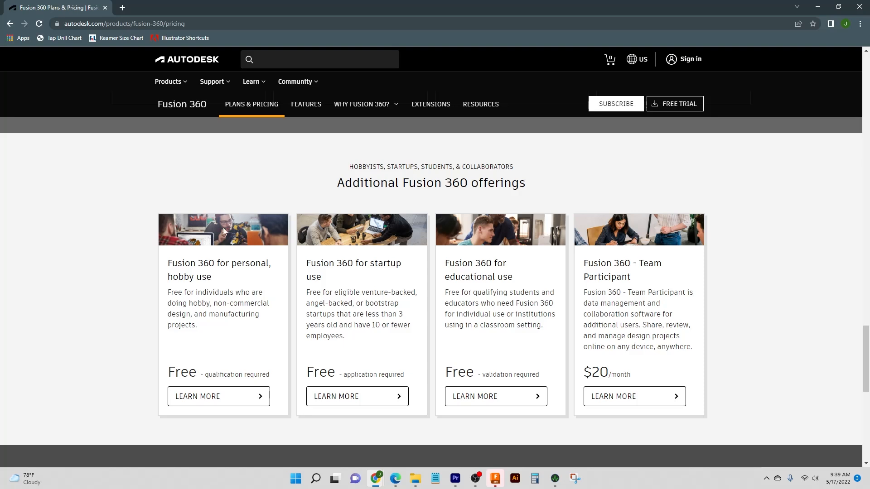
{"action": "mouse_move", "coordinate": [140, 318]}
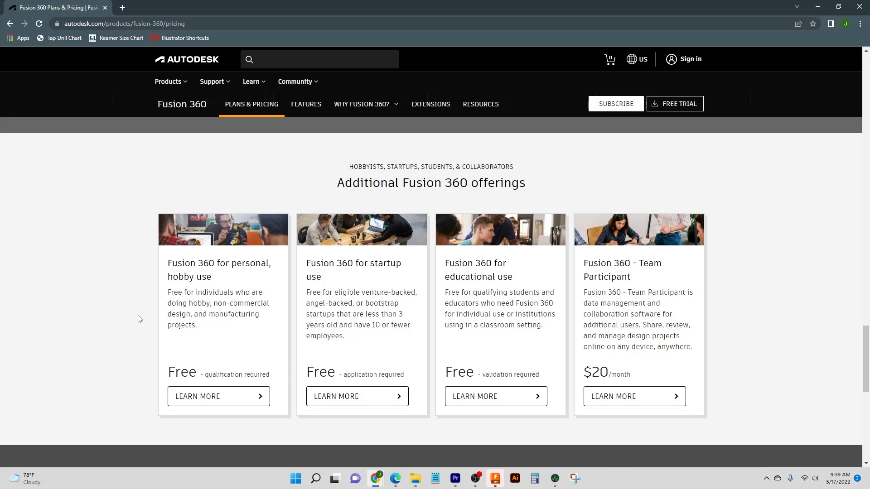
{"action": "mouse_move", "coordinate": [144, 205]}
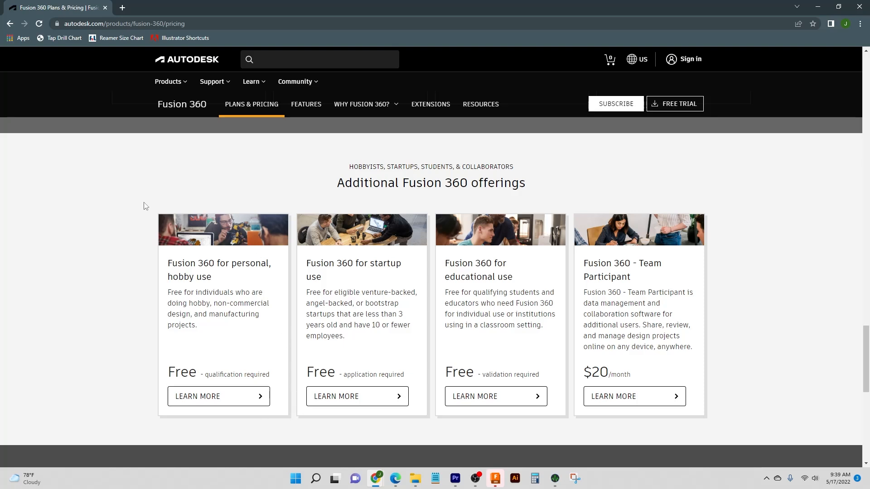
{"action": "mouse_move", "coordinate": [140, 202]}
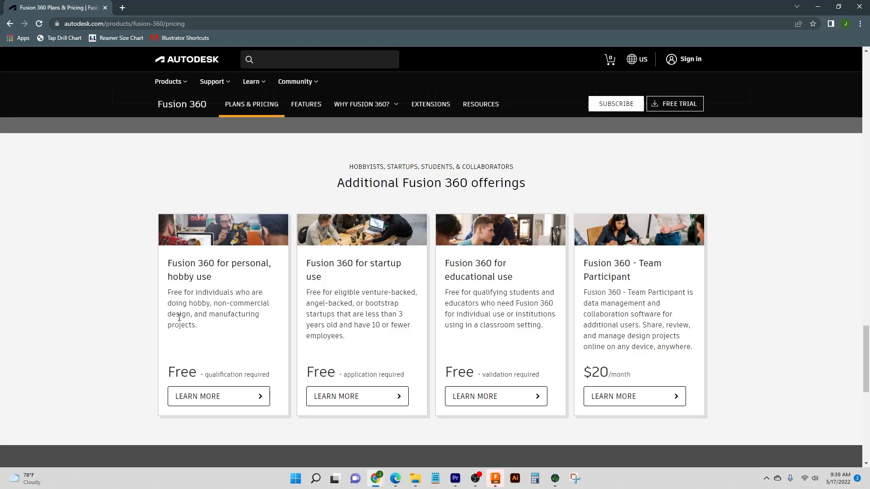
View the Fusion 360 for personal use page and its overview via Learn More.
{"action": "left_click", "coordinate": [218, 396]}
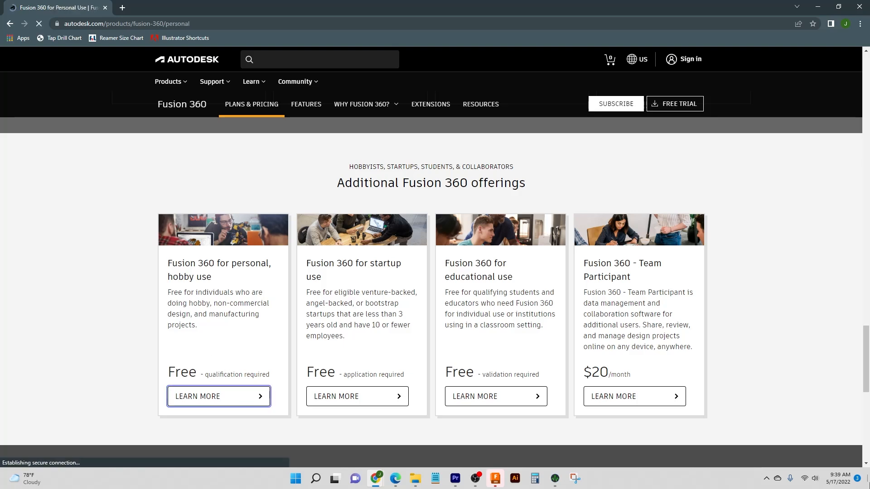
{"action": "left_click", "coordinate": [218, 396]}
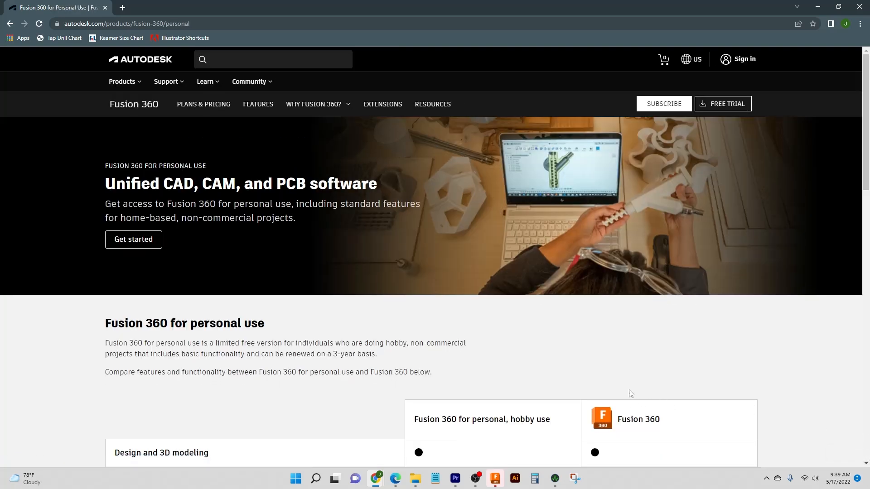
{"action": "mouse_move", "coordinate": [574, 323]}
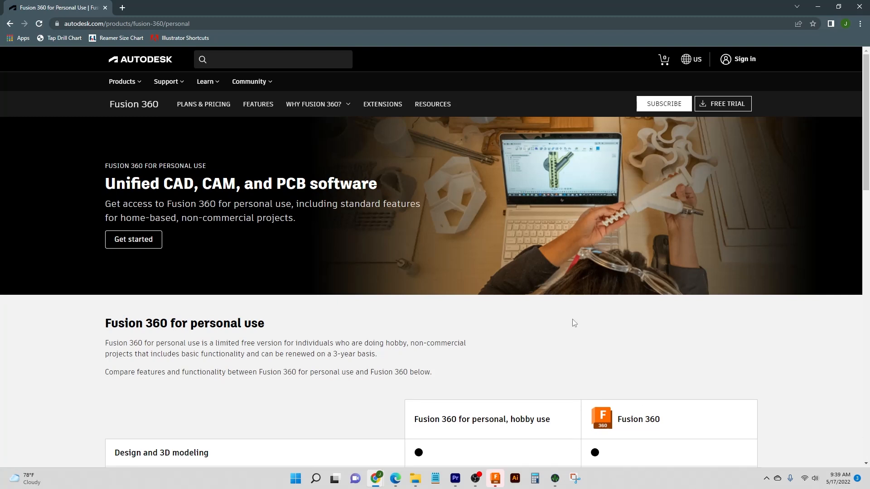
{"action": "mouse_move", "coordinate": [599, 315]}
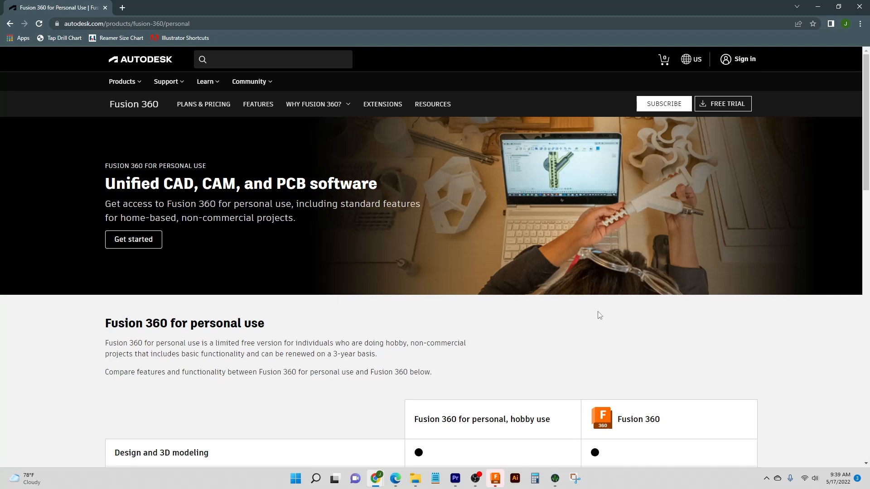
{"action": "mouse_move", "coordinate": [754, 330]}
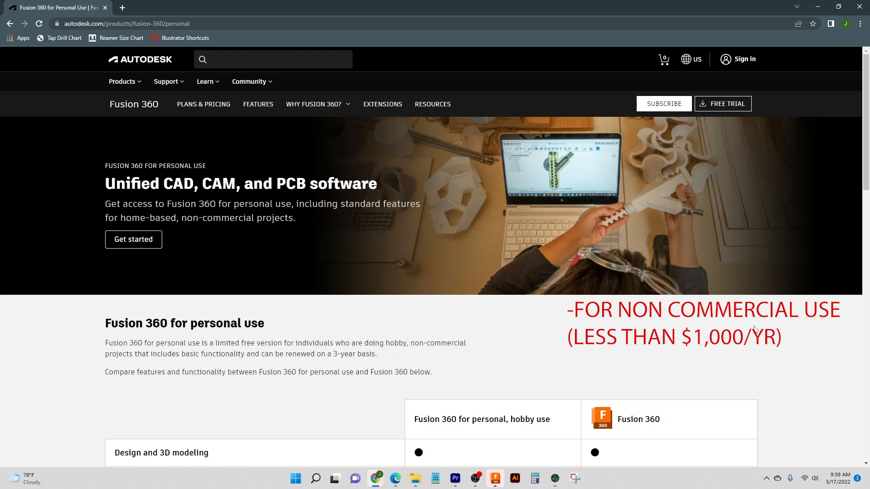
{"action": "mouse_move", "coordinate": [542, 332]}
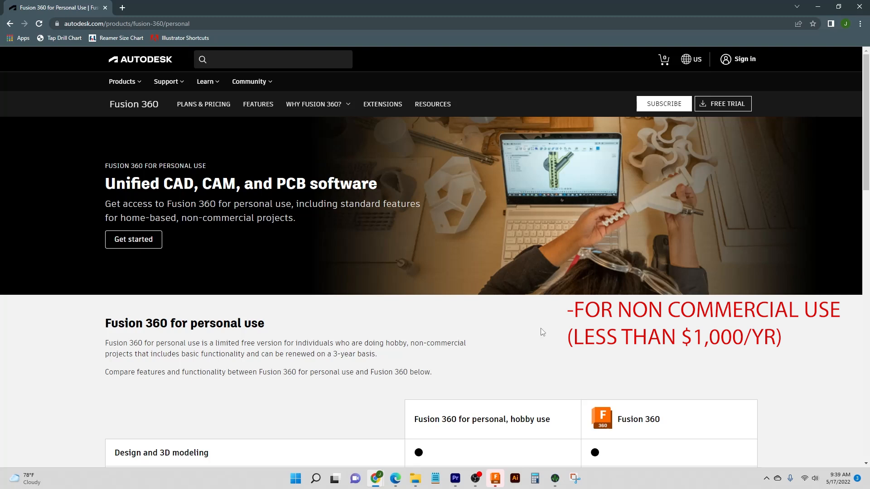
{"action": "mouse_move", "coordinate": [557, 328]}
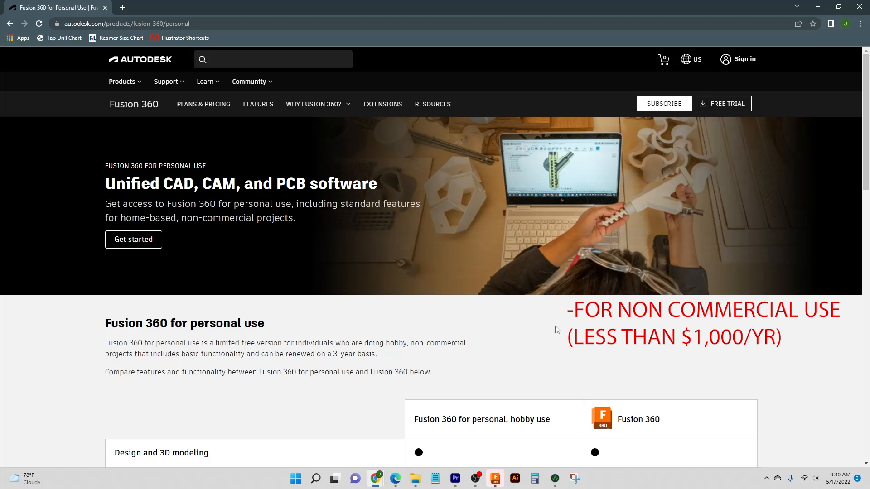
{"action": "mouse_move", "coordinate": [534, 344]}
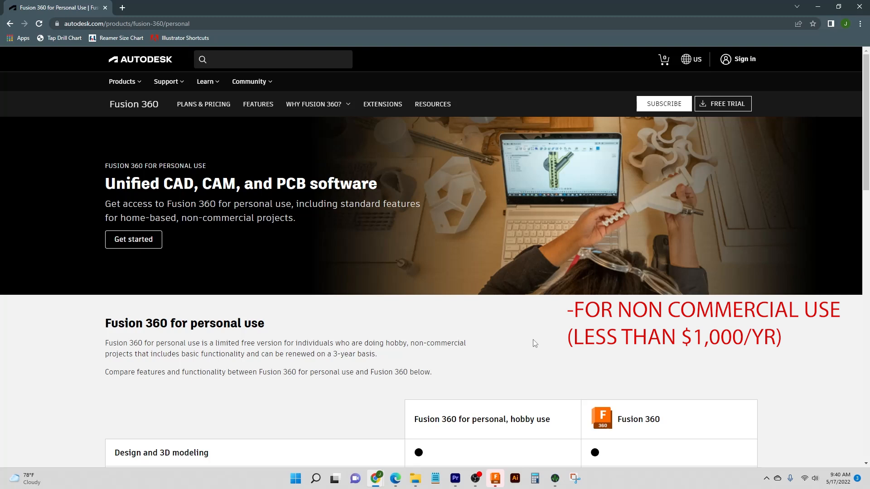
{"action": "scroll", "scroll_direction": "down", "scroll_amount": 3}
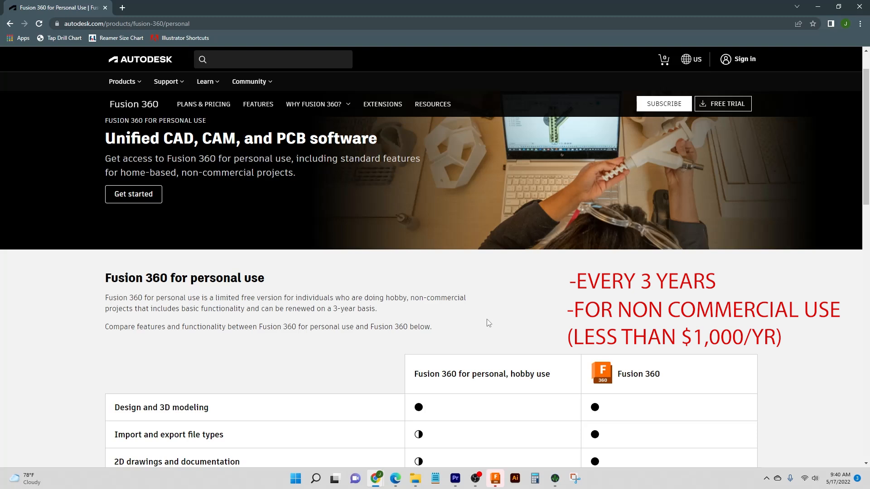
{"action": "mouse_move", "coordinate": [483, 318]}
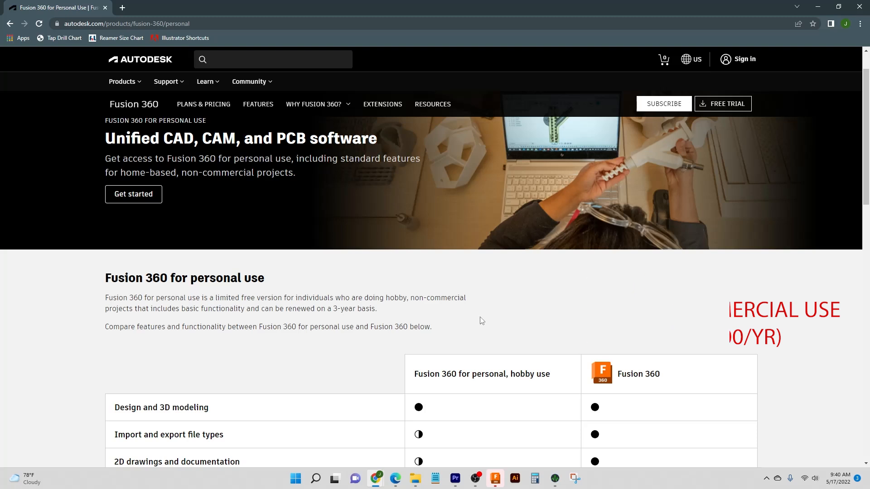
Review the personal-vs-full feature comparison table, then go back to Plans & Pricing.
{"action": "scroll", "scroll_direction": "down", "scroll_amount": 3}
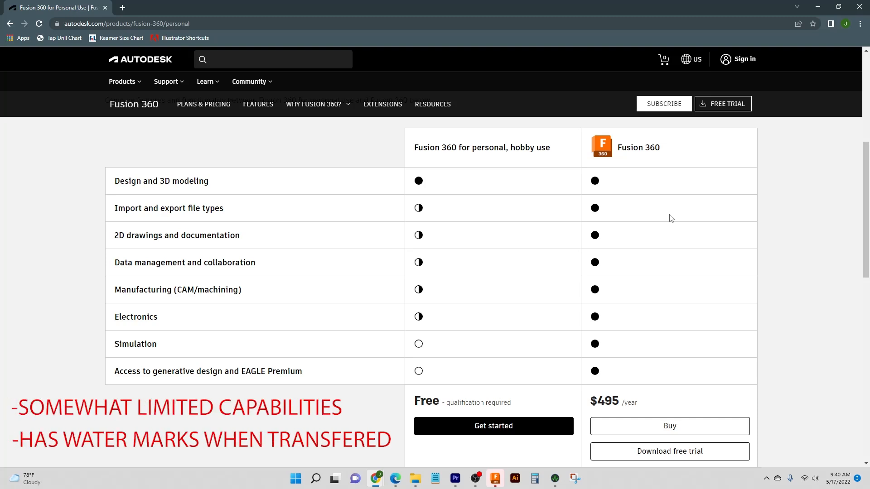
{"action": "mouse_move", "coordinate": [646, 215]}
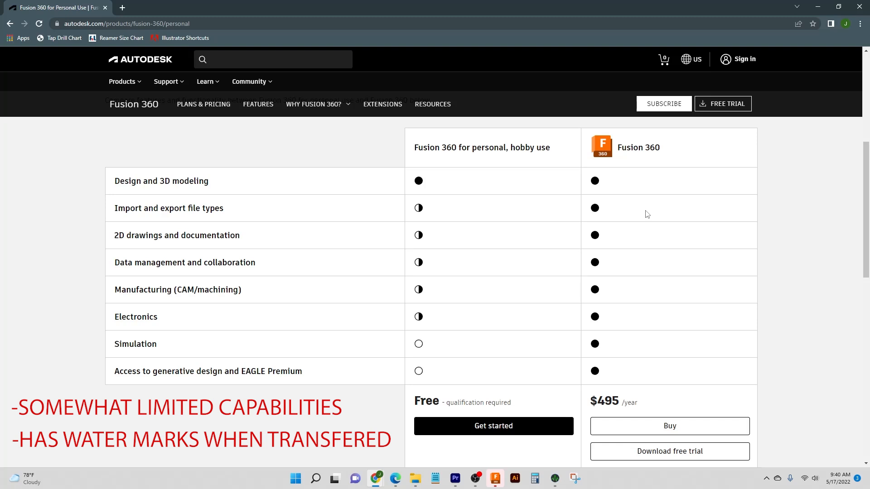
{"action": "mouse_move", "coordinate": [451, 194]}
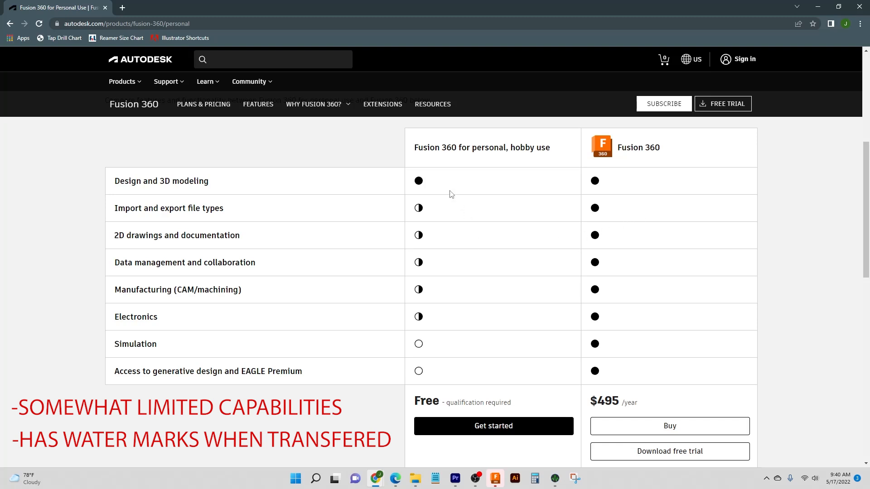
{"action": "mouse_move", "coordinate": [429, 261]}
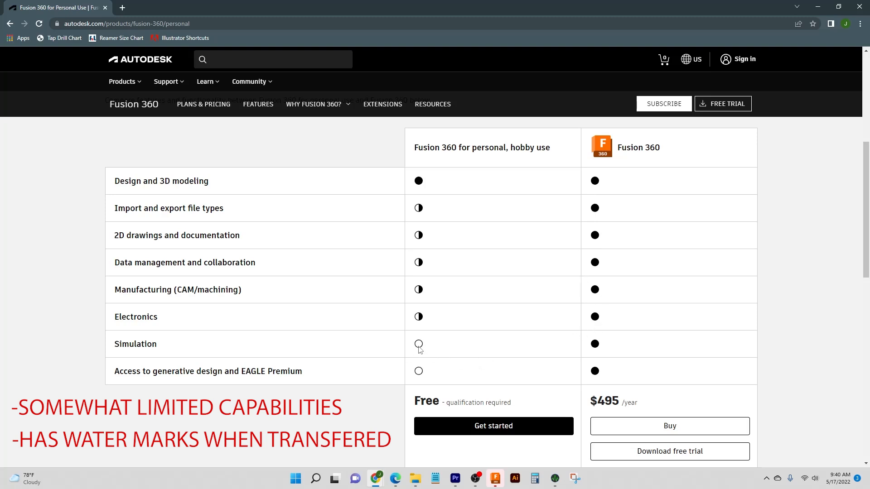
{"action": "mouse_move", "coordinate": [436, 344]}
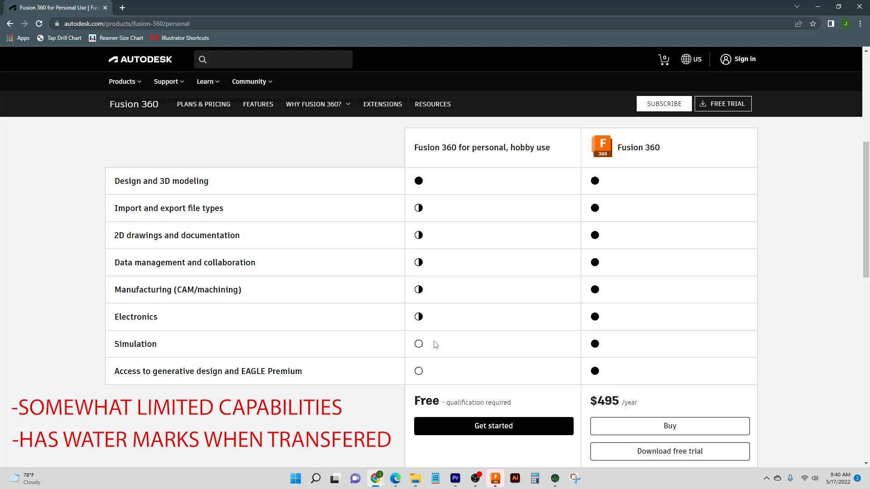
{"action": "mouse_move", "coordinate": [428, 326]}
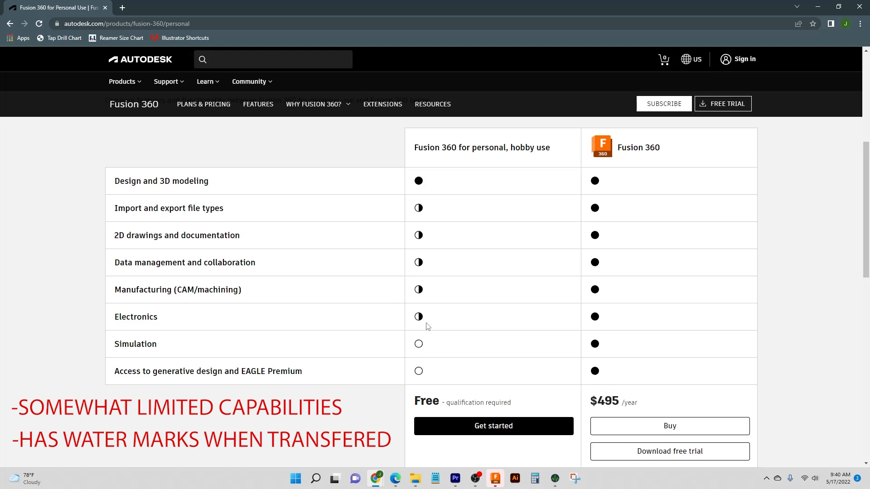
{"action": "mouse_move", "coordinate": [470, 317]}
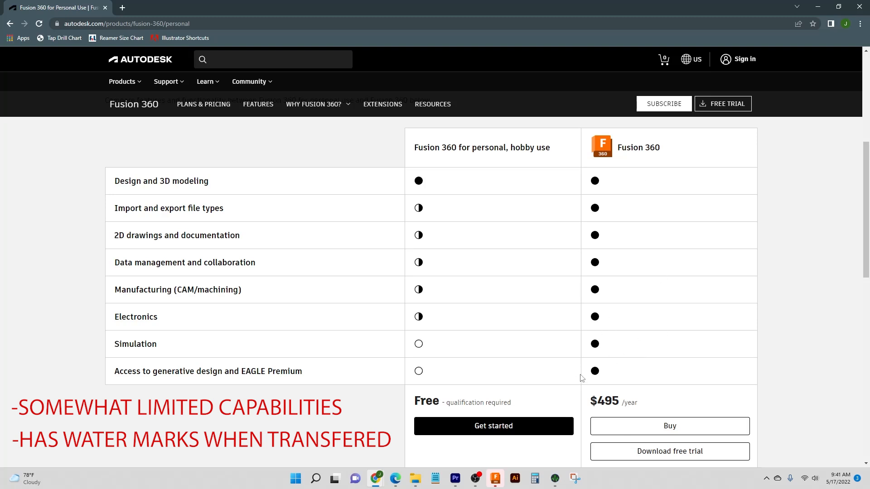
{"action": "mouse_move", "coordinate": [522, 348]}
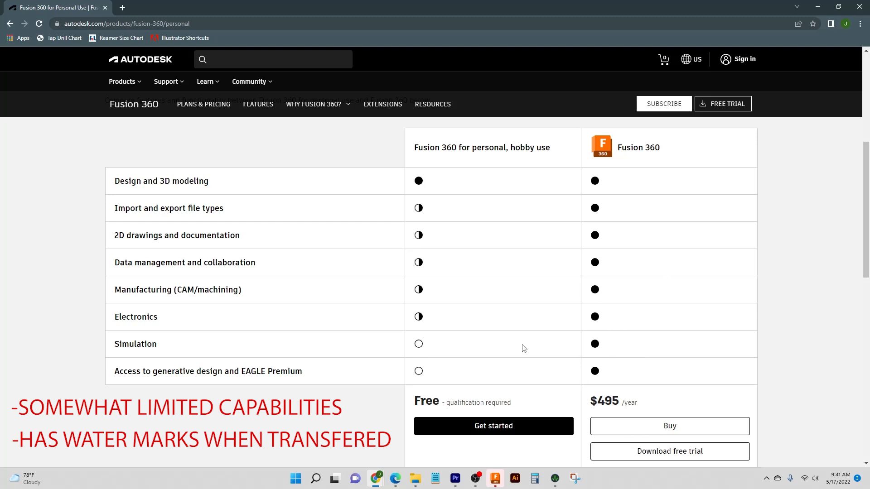
{"action": "mouse_move", "coordinate": [60, 274]}
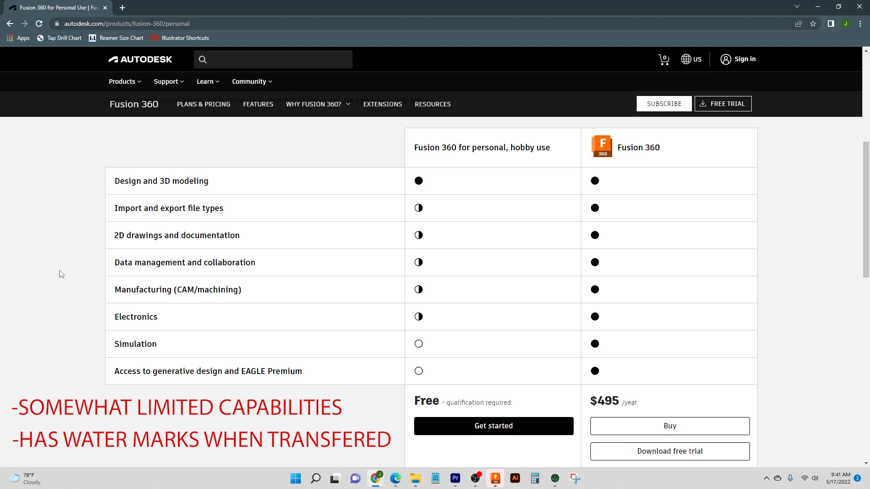
{"action": "mouse_move", "coordinate": [433, 348]}
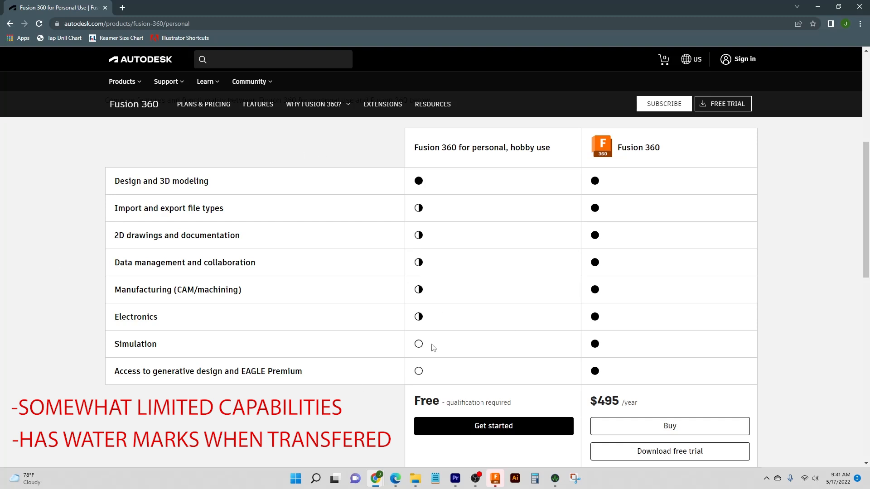
{"action": "mouse_move", "coordinate": [303, 152]}
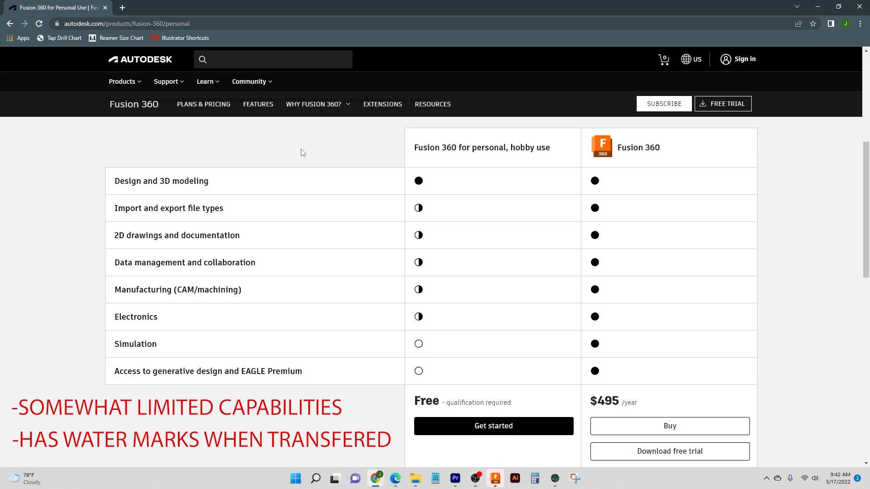
{"action": "mouse_move", "coordinate": [224, 188]}
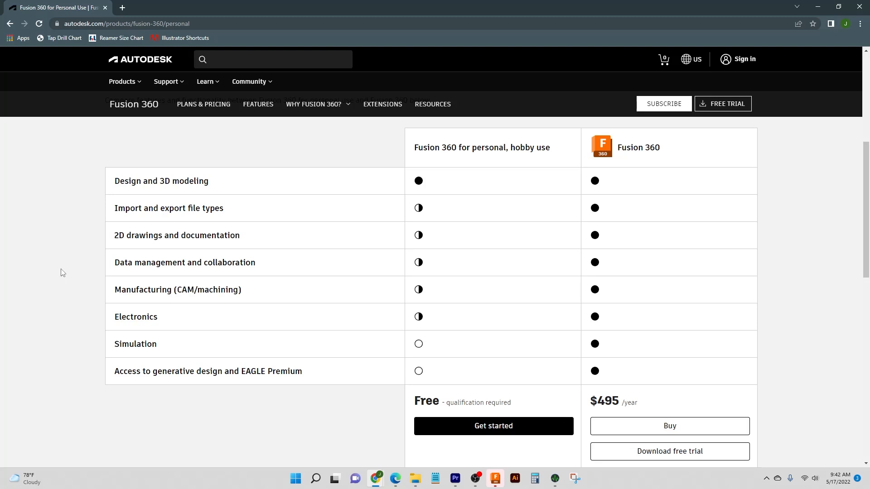
{"action": "mouse_move", "coordinate": [402, 301]}
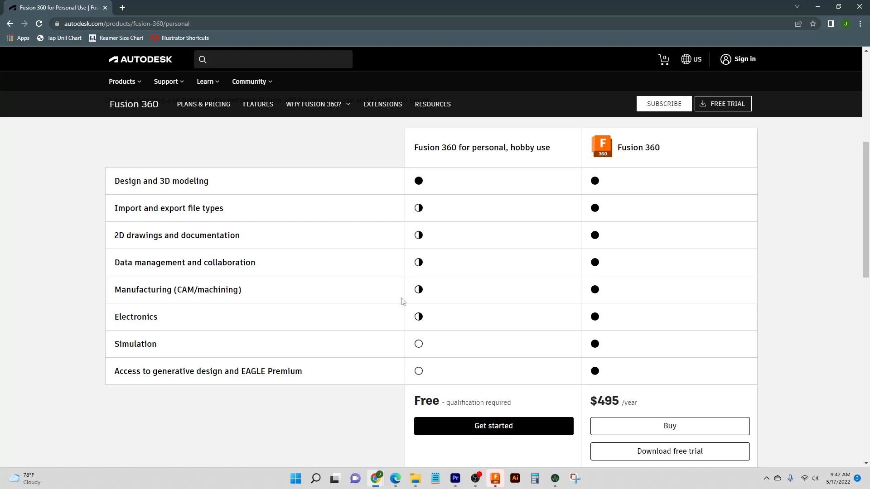
{"action": "left_click", "coordinate": [9, 23]}
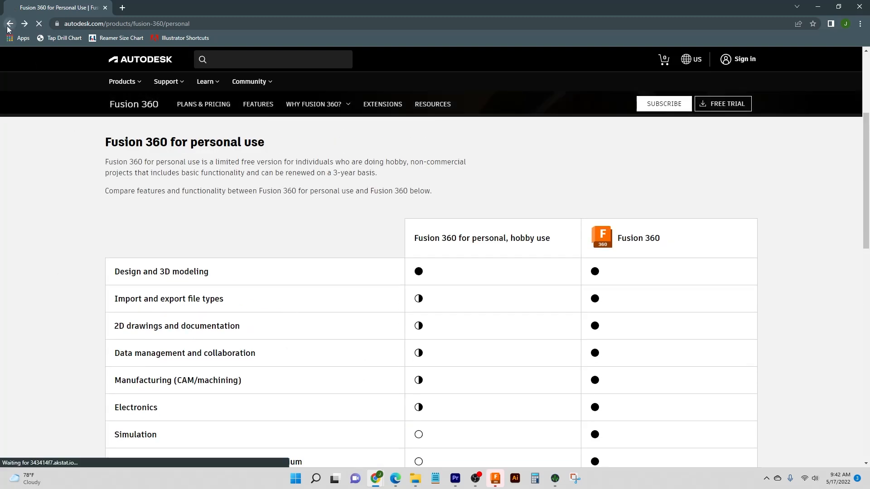
{"action": "left_click", "coordinate": [203, 103]}
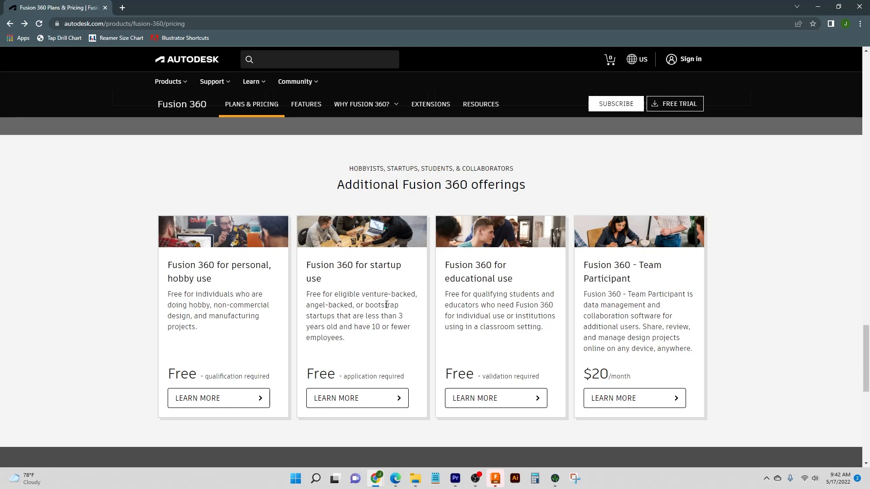
View the Fusion 360 for Startups page and its "Who should apply?" eligibility section.
{"action": "left_click", "coordinate": [357, 398]}
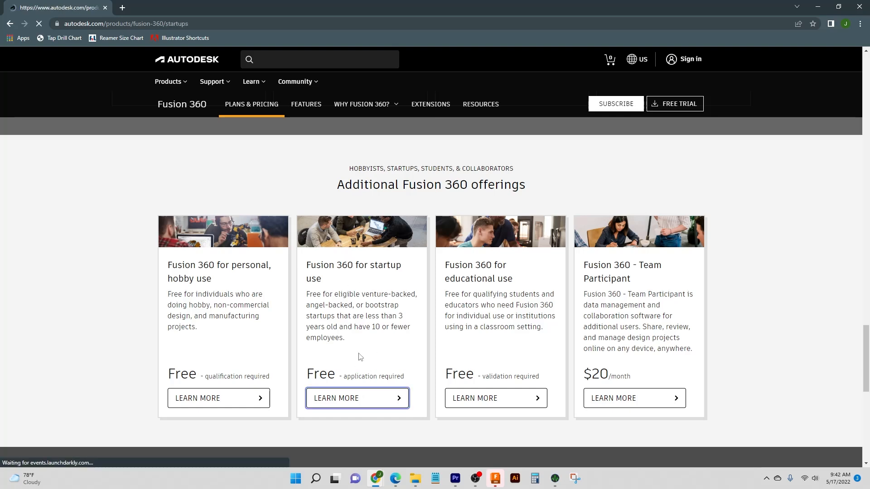
{"action": "left_click", "coordinate": [357, 398]}
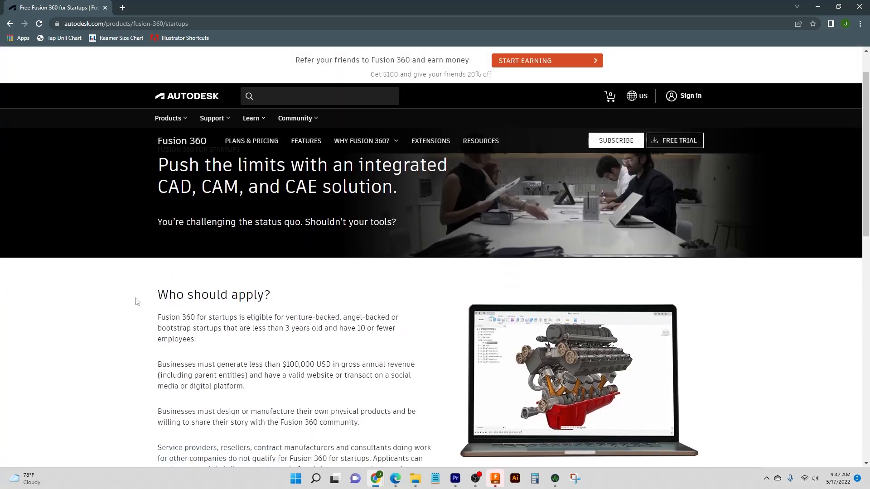
{"action": "scroll", "scroll_direction": "down", "scroll_amount": 3}
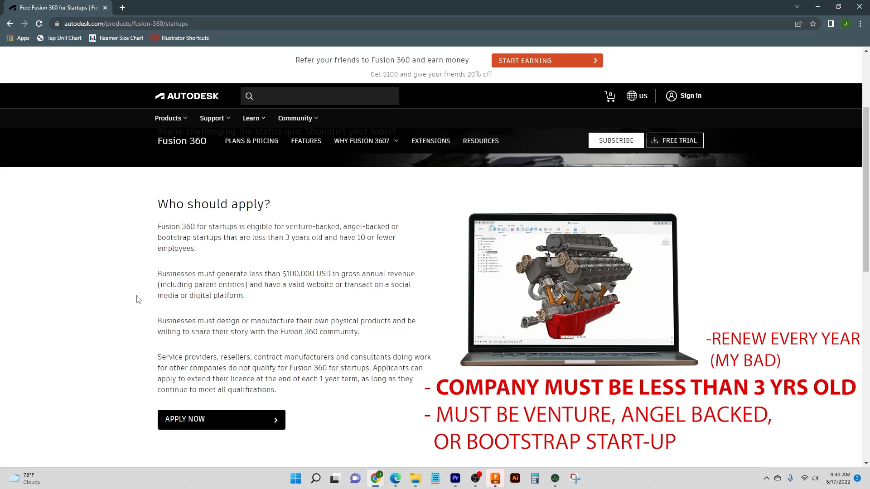
{"action": "mouse_move", "coordinate": [282, 246]}
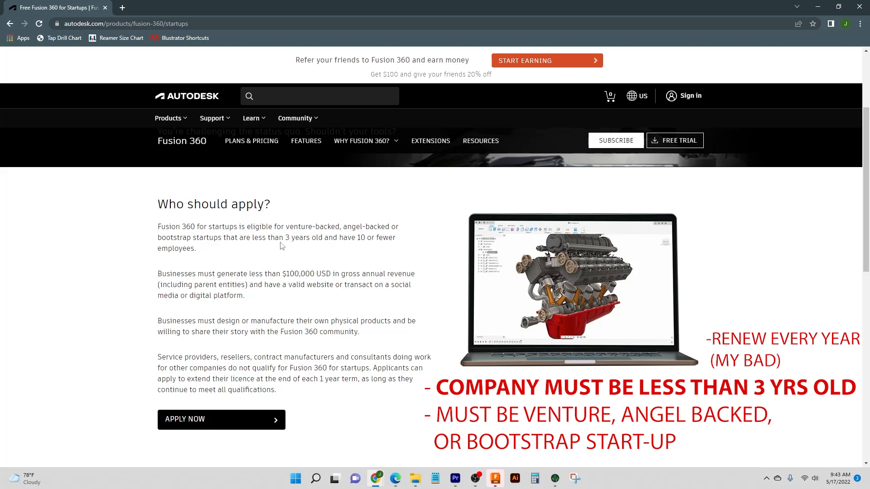
{"action": "mouse_move", "coordinate": [310, 258]}
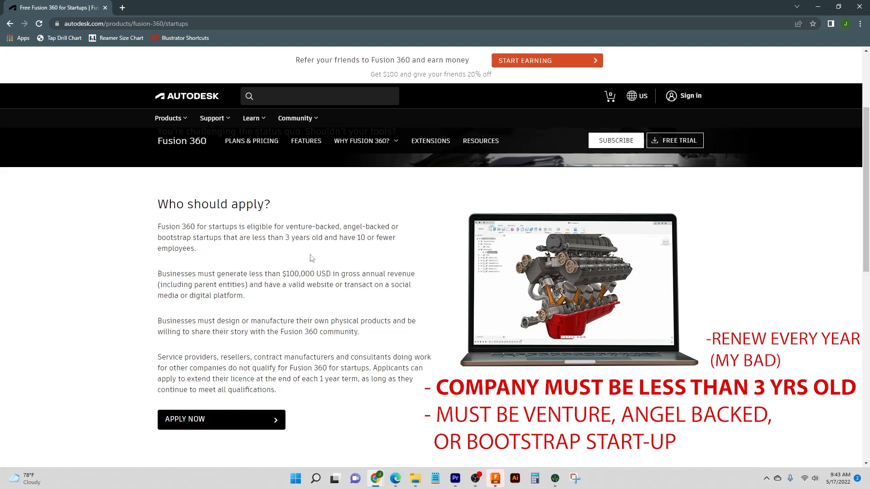
{"action": "mouse_move", "coordinate": [324, 252]}
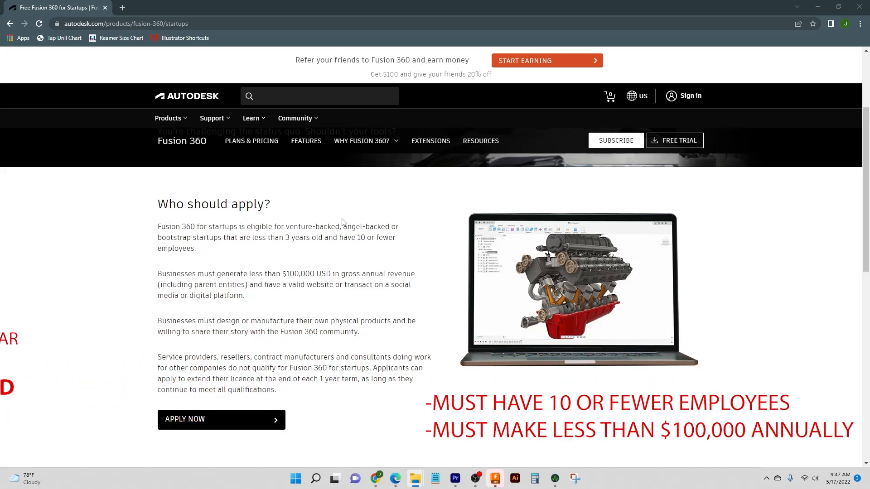
{"action": "mouse_move", "coordinate": [337, 263]}
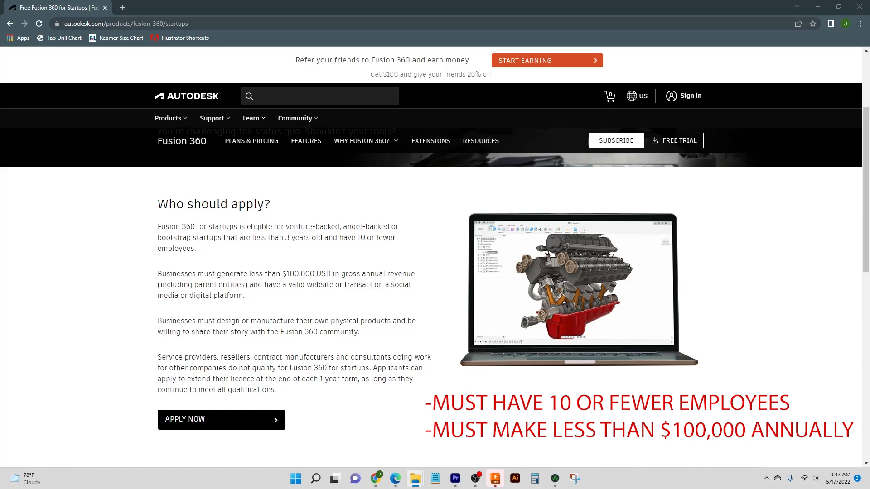
{"action": "mouse_move", "coordinate": [335, 248]}
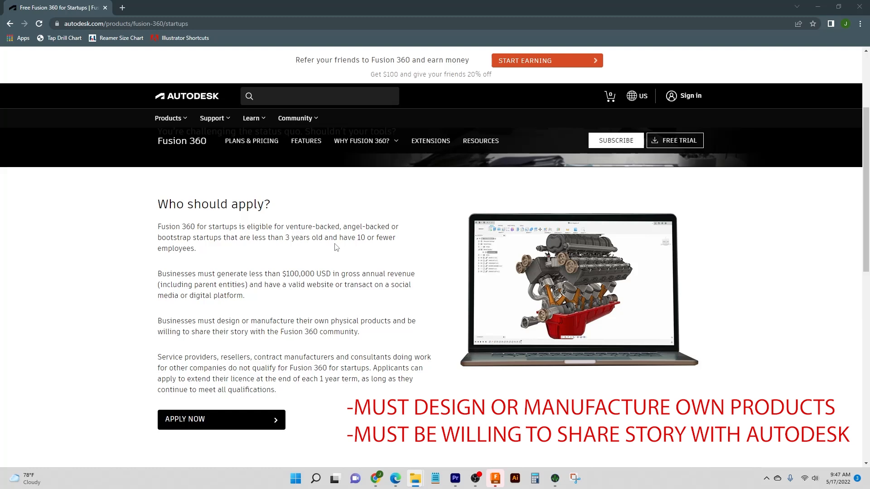
{"action": "scroll", "scroll_direction": "up", "scroll_amount": 3}
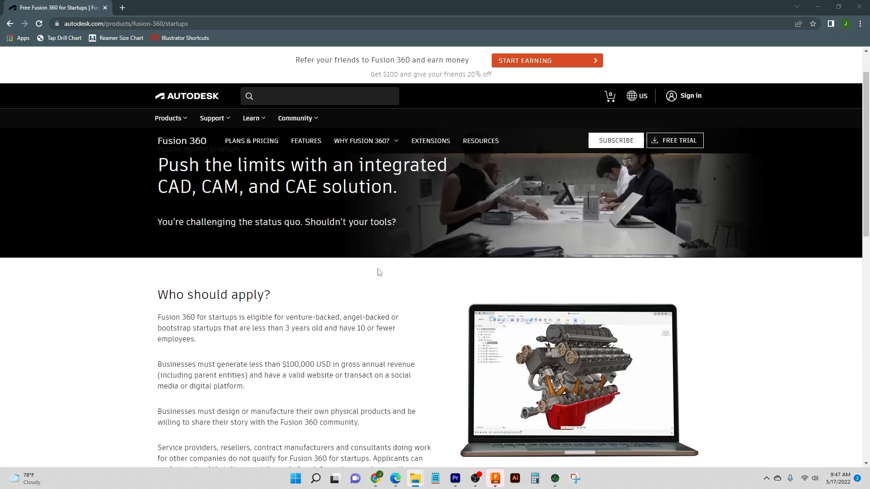
{"action": "mouse_move", "coordinate": [231, 277]}
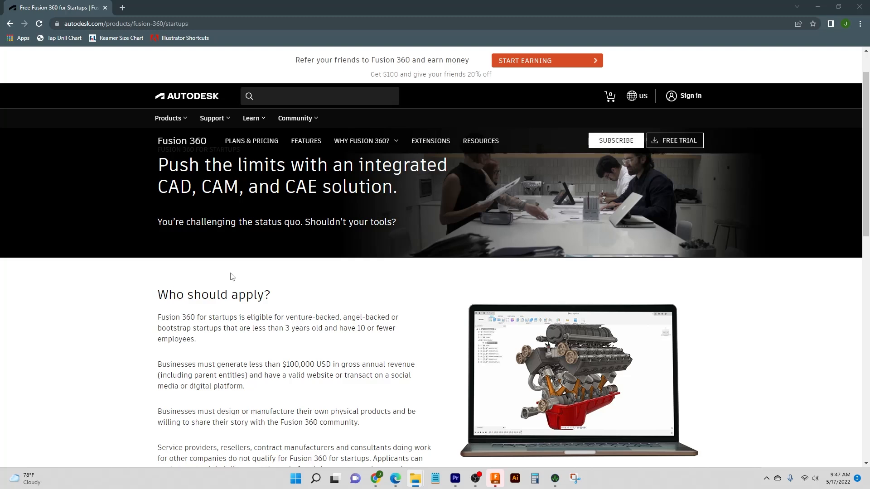
{"action": "mouse_move", "coordinate": [304, 206]}
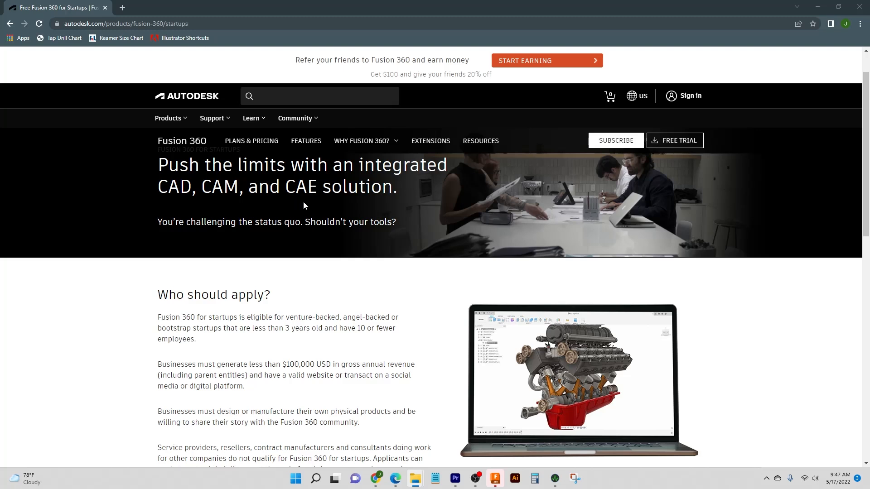
Return to the offerings and view the Autodesk Education free educational access page.
{"action": "left_click", "coordinate": [251, 140]}
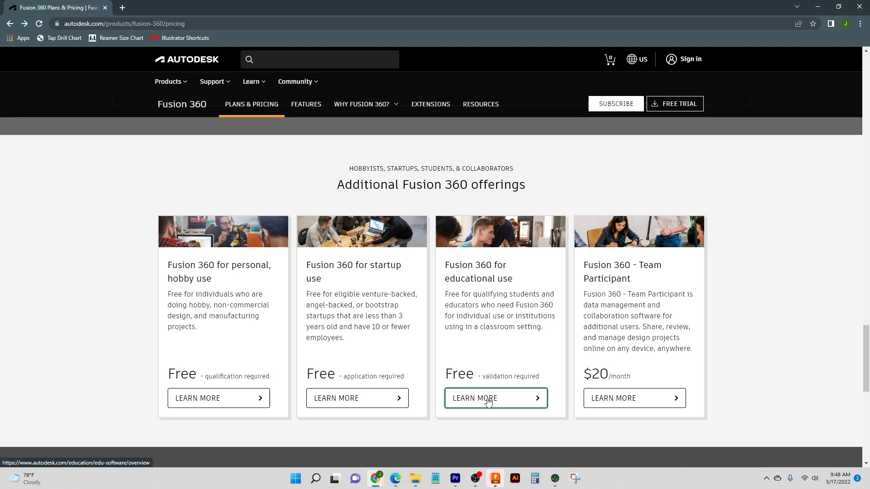
{"action": "left_click", "coordinate": [495, 399]}
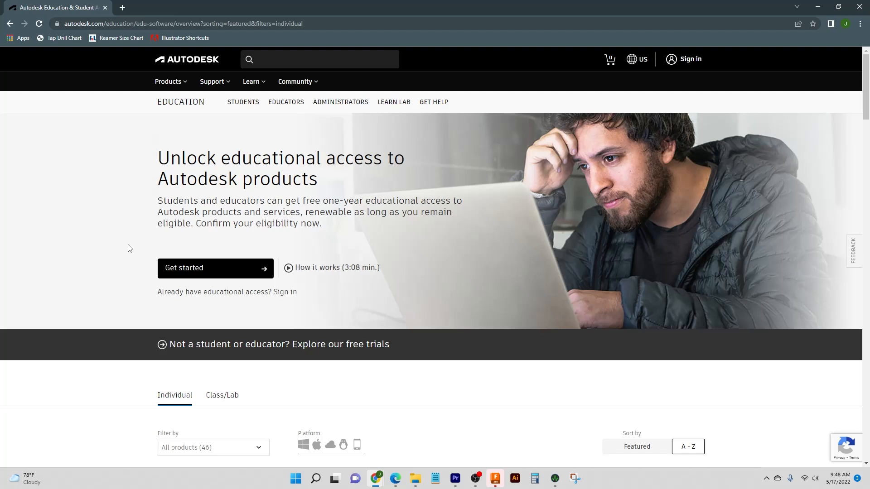
{"action": "scroll", "scroll_direction": "down", "scroll_amount": 3}
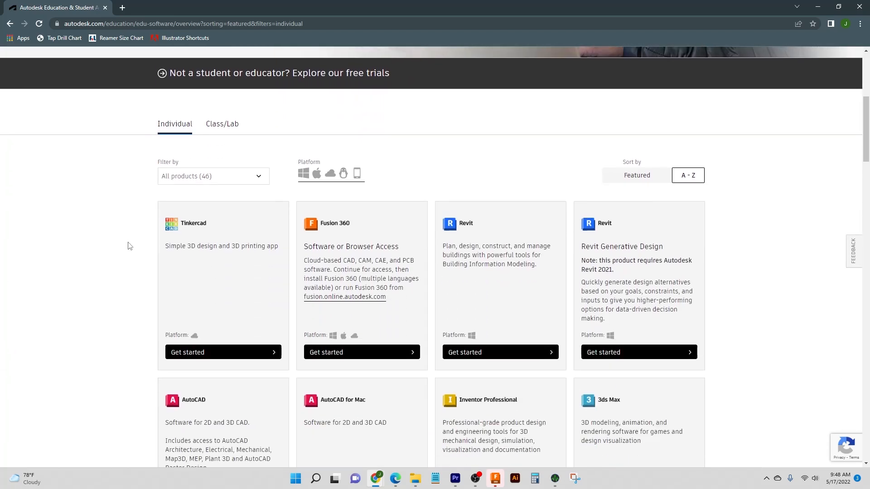
{"action": "scroll", "scroll_direction": "down", "scroll_amount": 3}
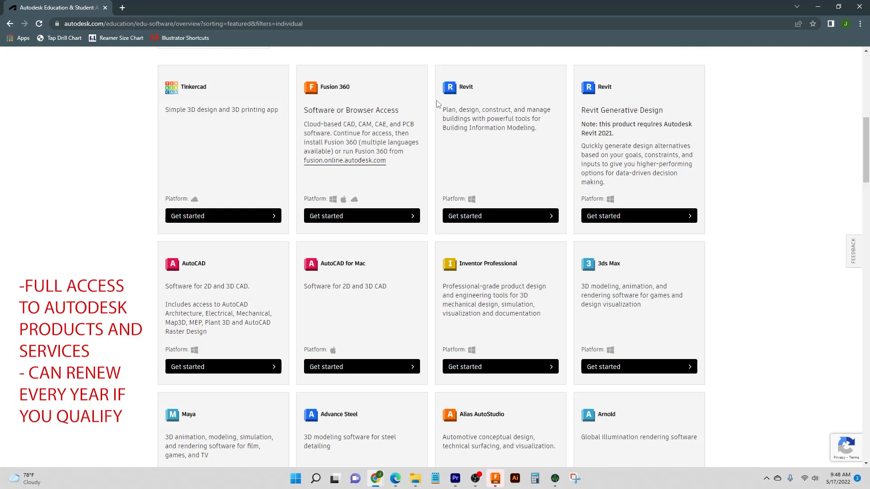
{"action": "scroll", "scroll_direction": "down", "scroll_amount": 3}
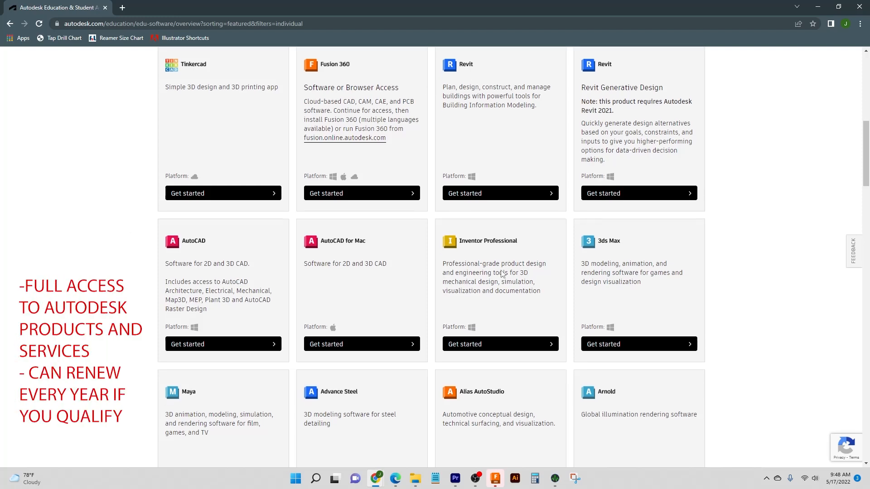
{"action": "scroll", "scroll_direction": "down", "scroll_amount": 3}
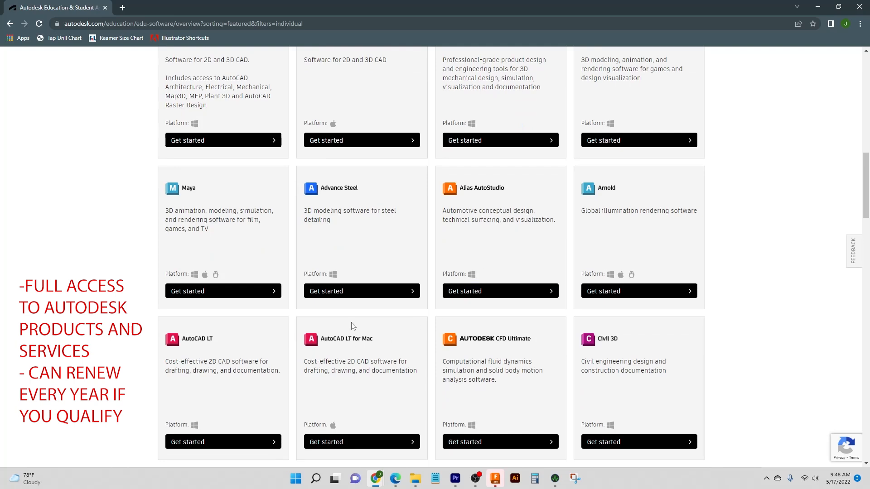
{"action": "scroll", "scroll_direction": "down", "scroll_amount": 3}
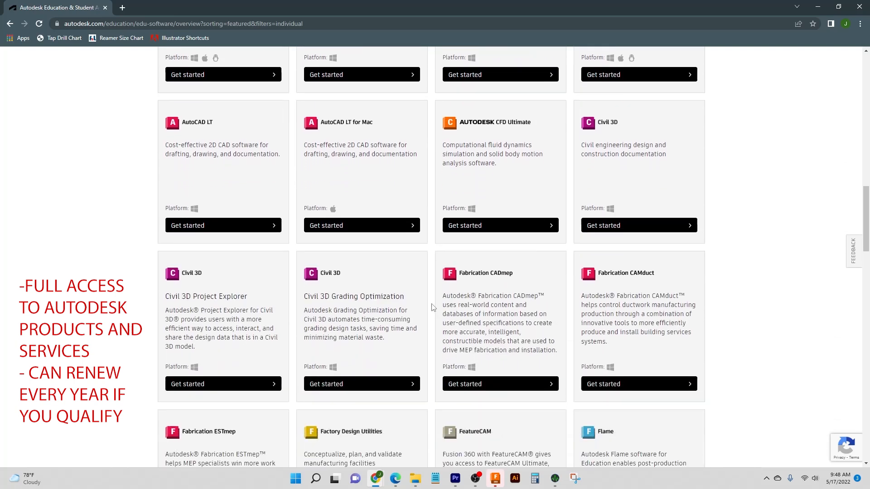
{"action": "scroll", "scroll_direction": "down", "scroll_amount": 3}
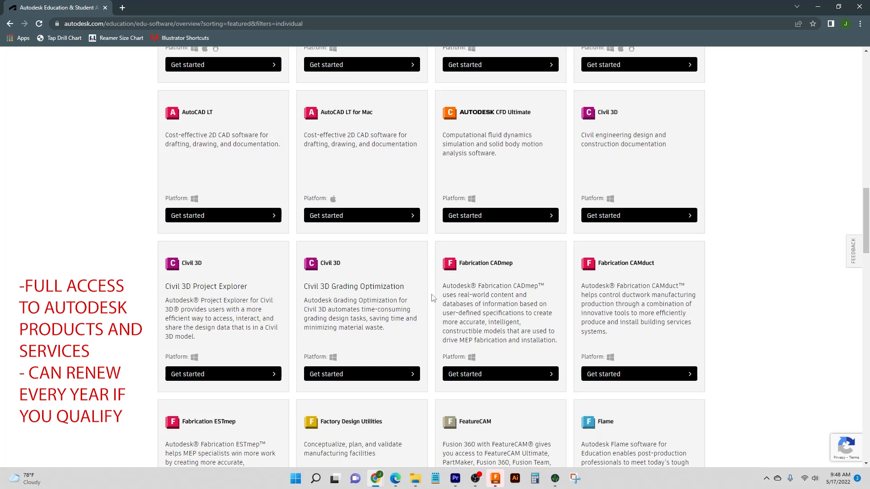
{"action": "scroll", "scroll_direction": "down", "scroll_amount": 3}
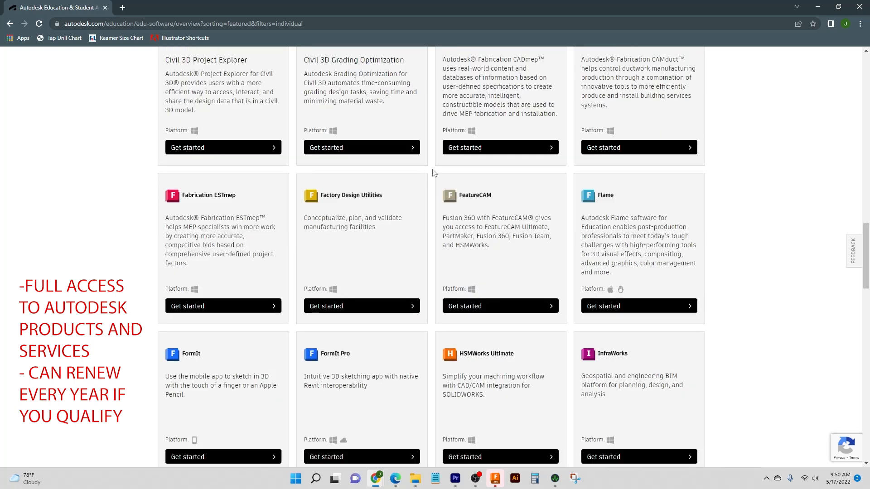
{"action": "scroll", "scroll_direction": "up", "scroll_amount": 3}
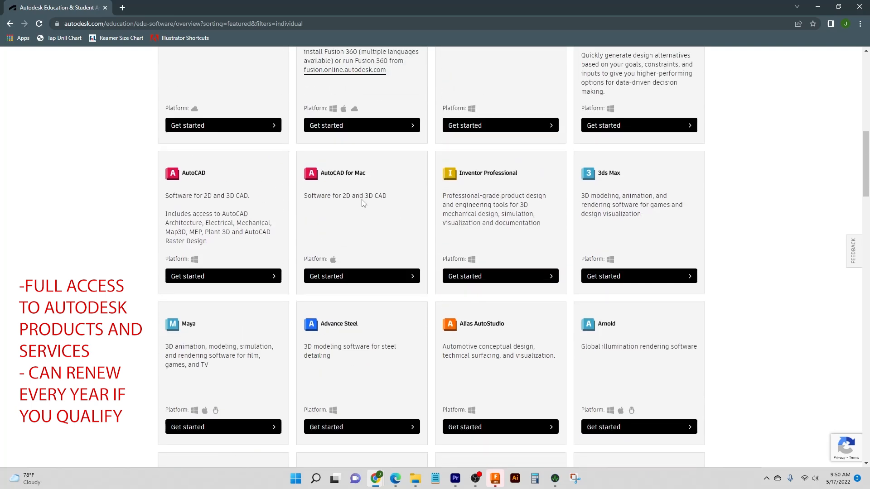
{"action": "scroll", "scroll_direction": "up", "scroll_amount": 3}
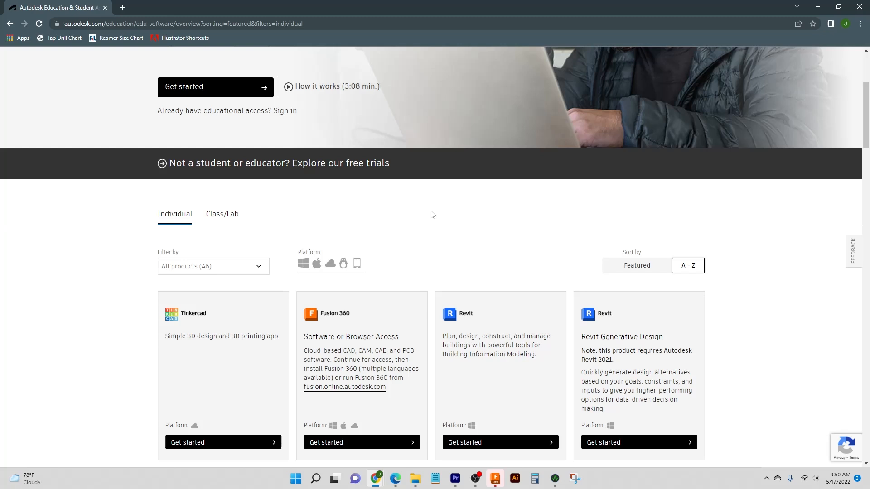
{"action": "scroll", "scroll_direction": "up", "scroll_amount": 3}
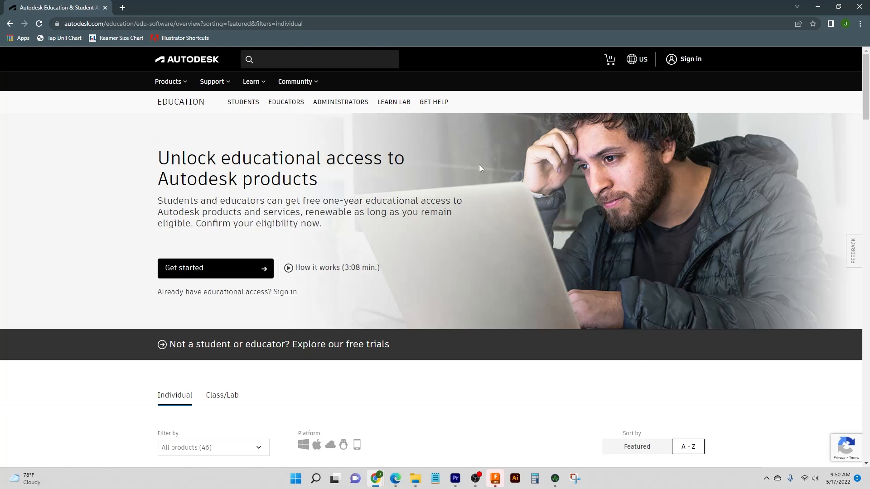
{"action": "scroll", "scroll_direction": "down", "scroll_amount": 3}
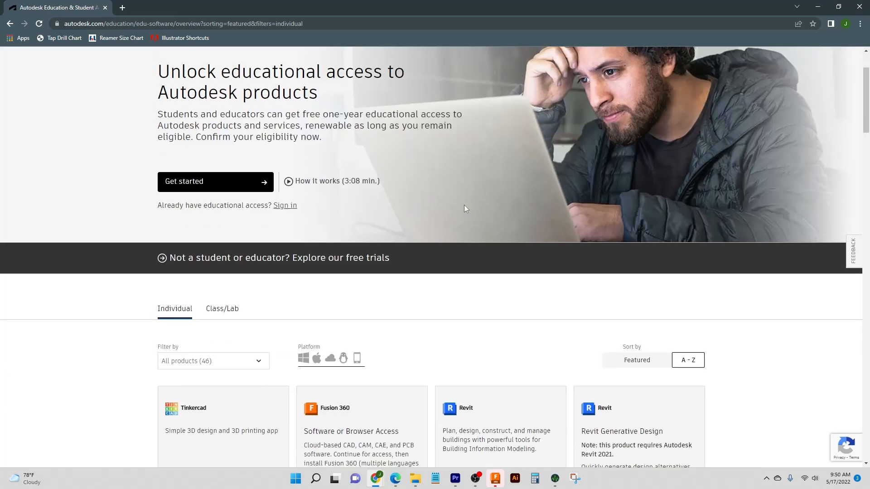
{"action": "scroll", "scroll_direction": "down", "scroll_amount": 3}
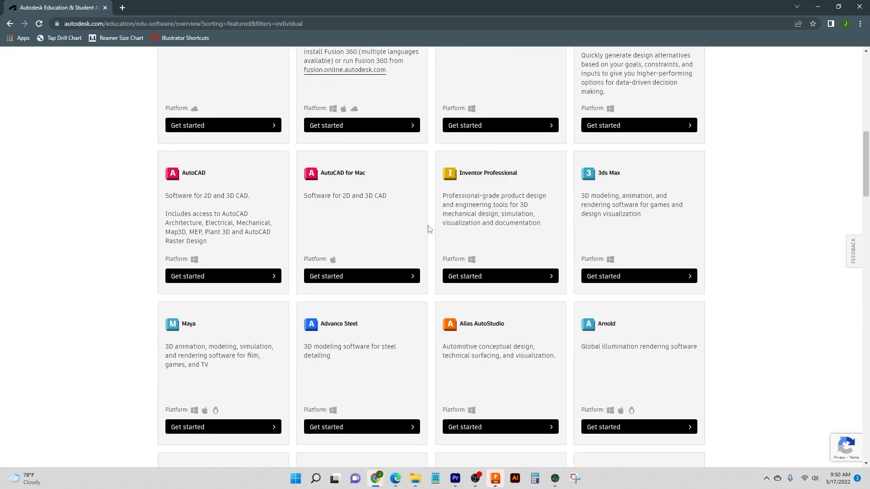
{"action": "scroll", "scroll_direction": "down", "scroll_amount": 3}
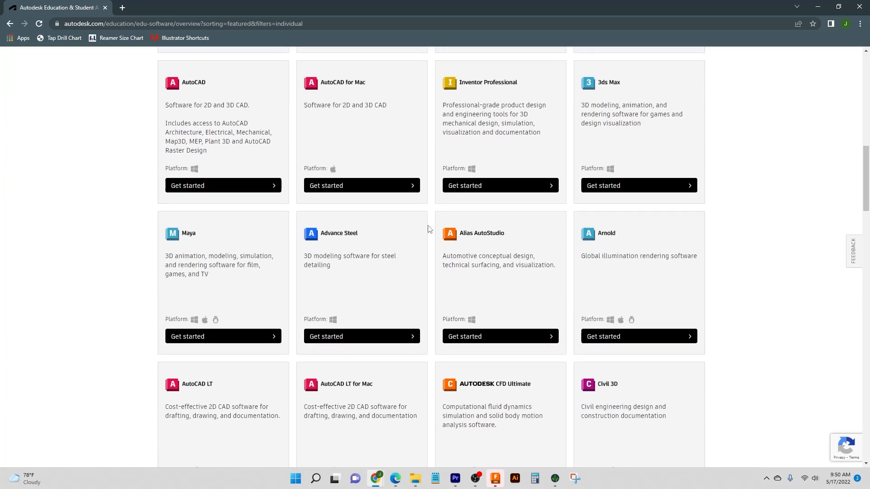
{"action": "scroll", "scroll_direction": "down", "scroll_amount": 3}
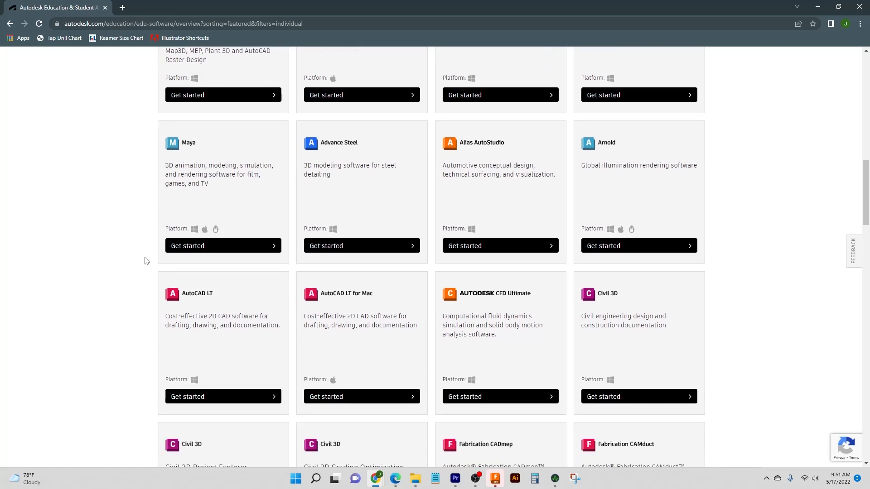
{"action": "scroll", "scroll_direction": "down", "scroll_amount": 3}
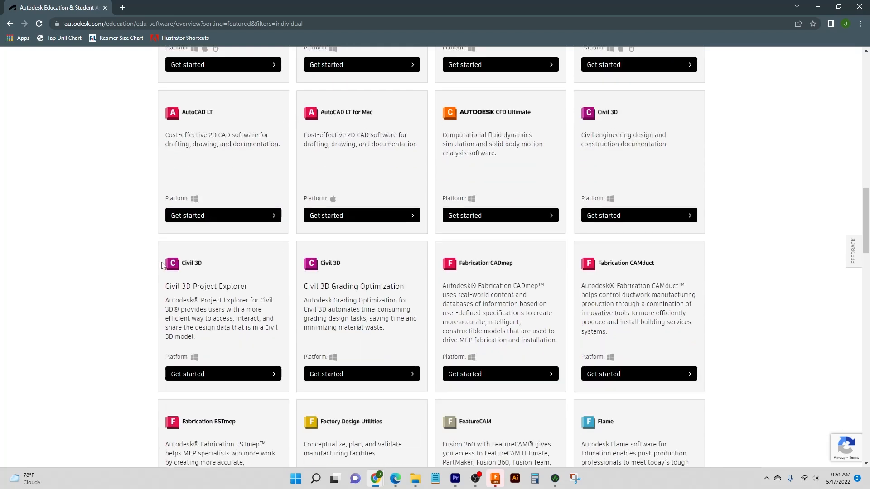
{"action": "scroll", "scroll_direction": "down", "scroll_amount": 3}
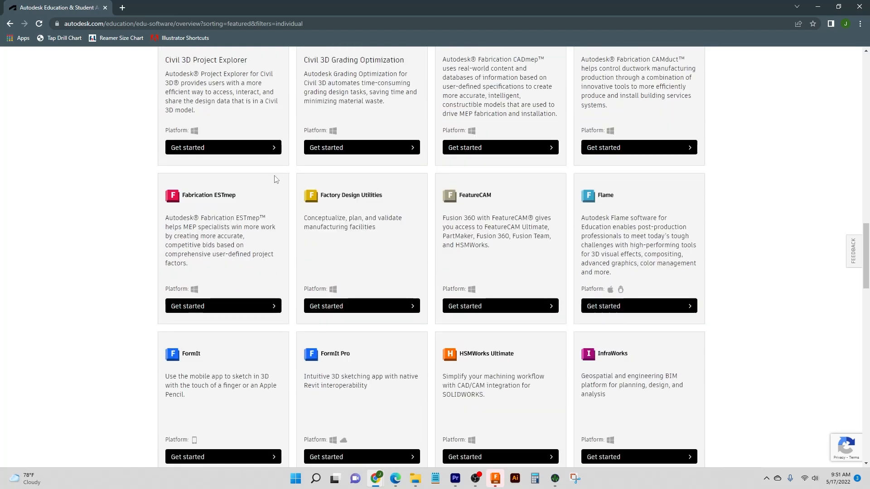
{"action": "mouse_move", "coordinate": [399, 169]}
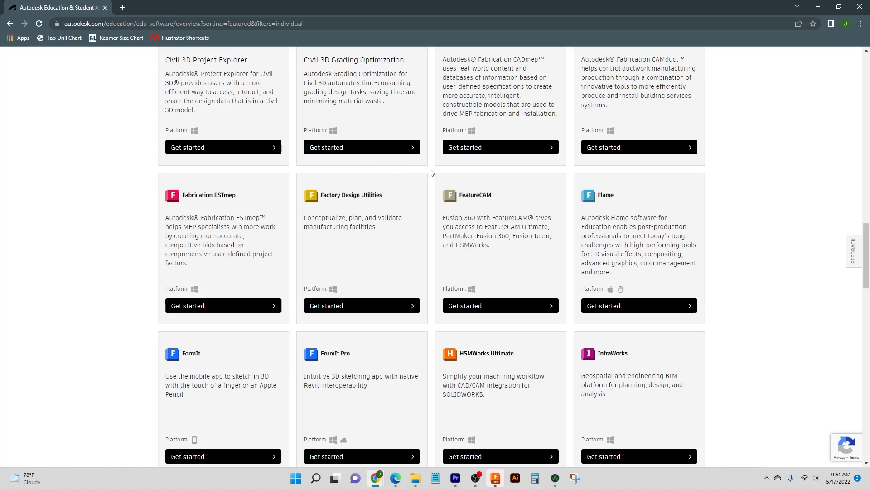
{"action": "scroll", "scroll_direction": "down", "scroll_amount": 3}
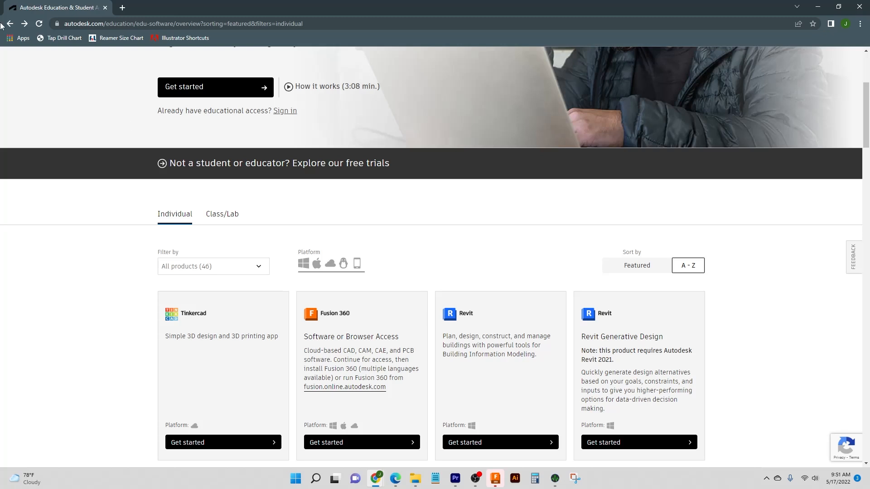
{"action": "left_click", "coordinate": [9, 23]}
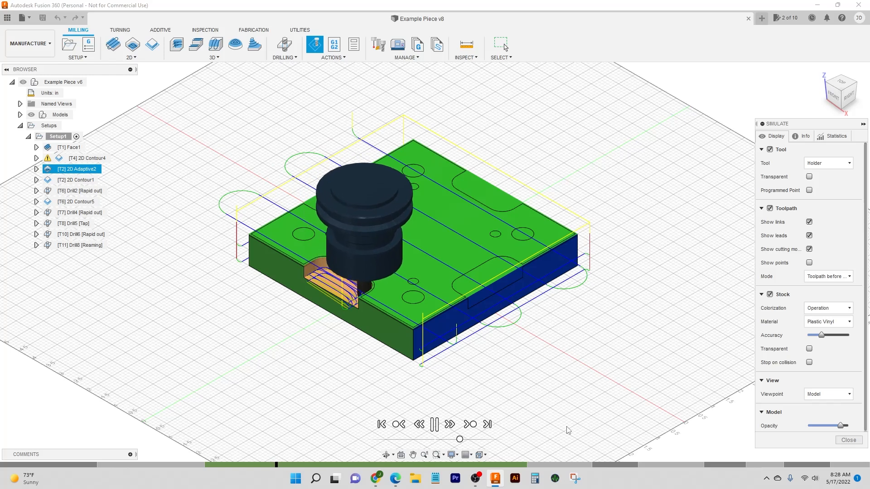
Run the CAM simulation playback until the second slot pocket is cut into the stock.
{"action": "left_click", "coordinate": [434, 423]}
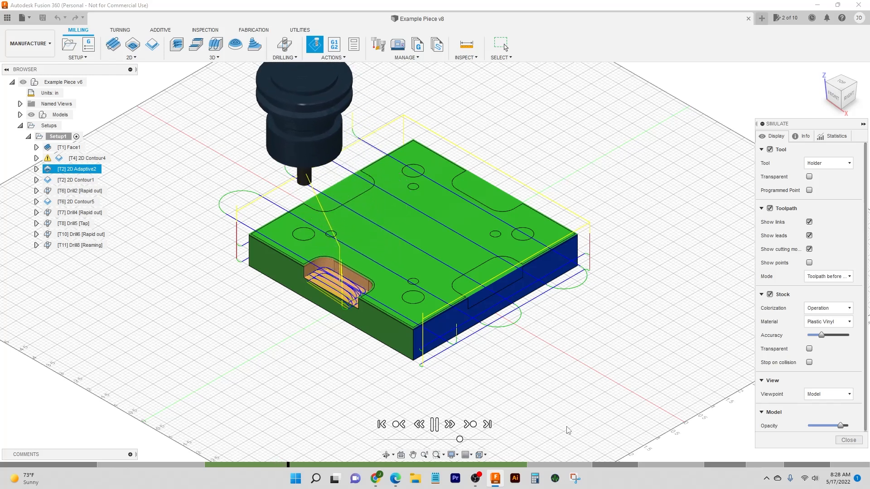
{"action": "left_click", "coordinate": [435, 424]}
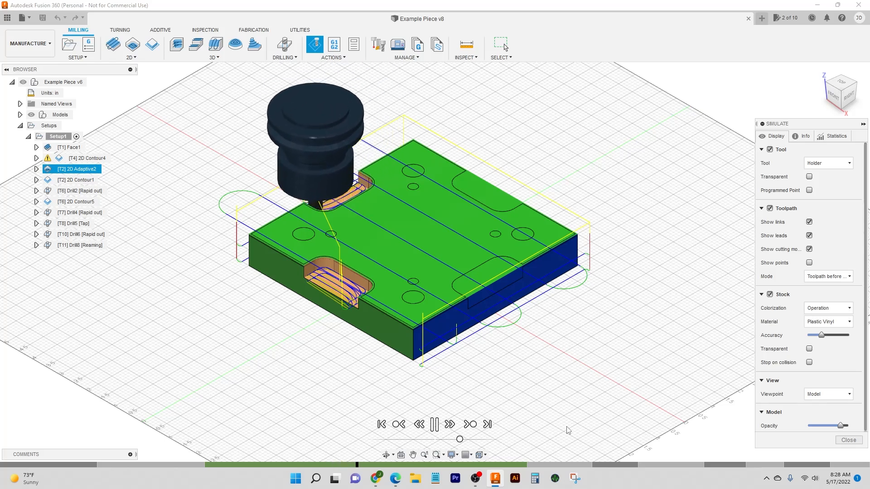
{"action": "left_click", "coordinate": [450, 424]}
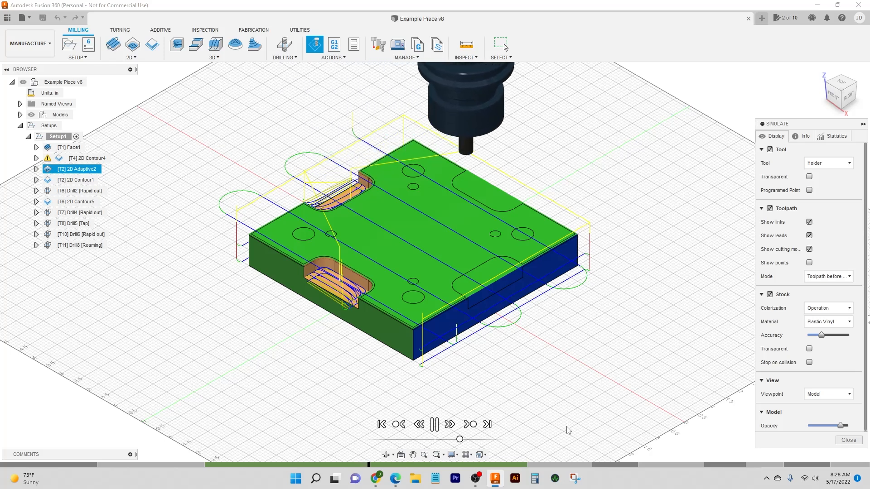
{"action": "left_click", "coordinate": [433, 424]}
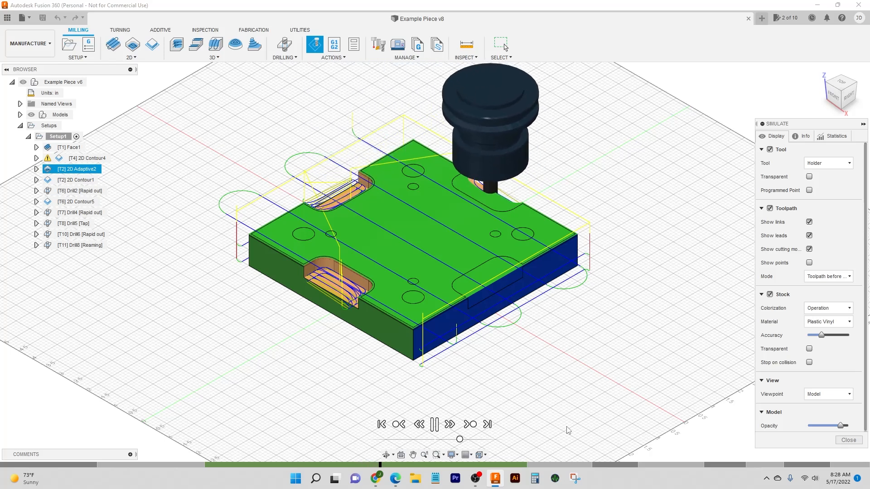